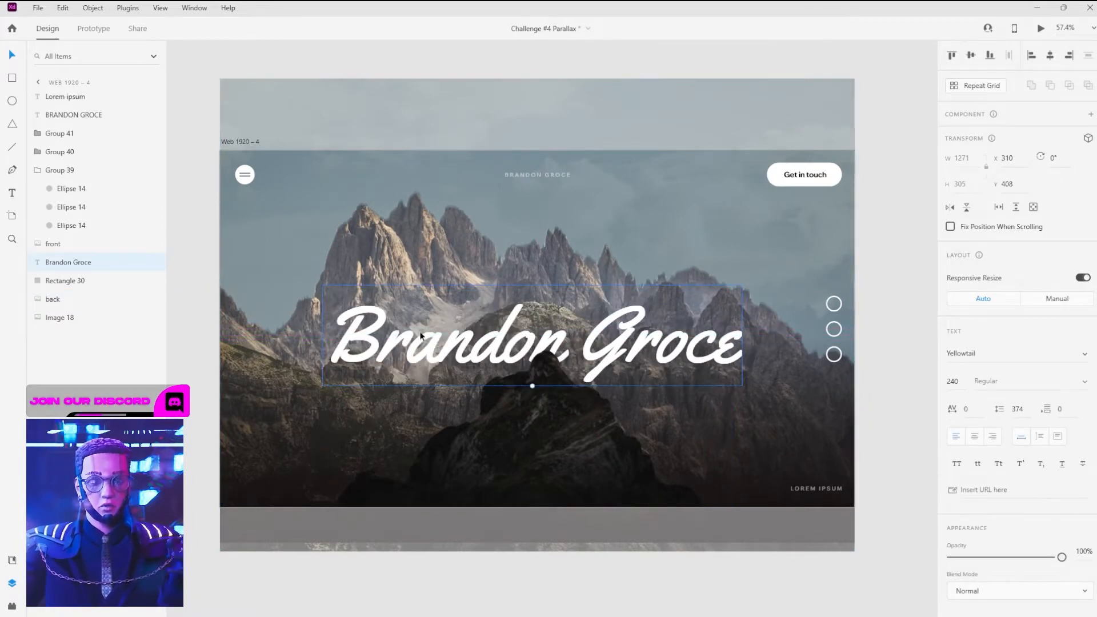
Step: Review the Brandon Groce text and front layers in XD, then add a new Editor X page
{"action": "left_click_drag", "start_coordinate": [531, 336], "coordinate": [544, 346]}
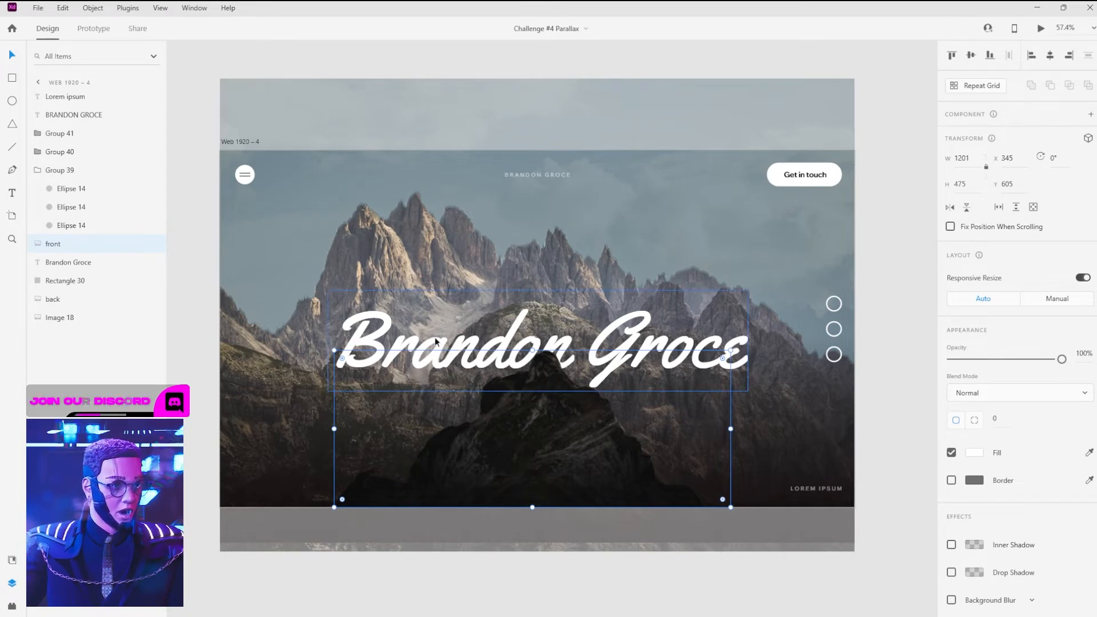
{"action": "left_click", "coordinate": [69, 261]}
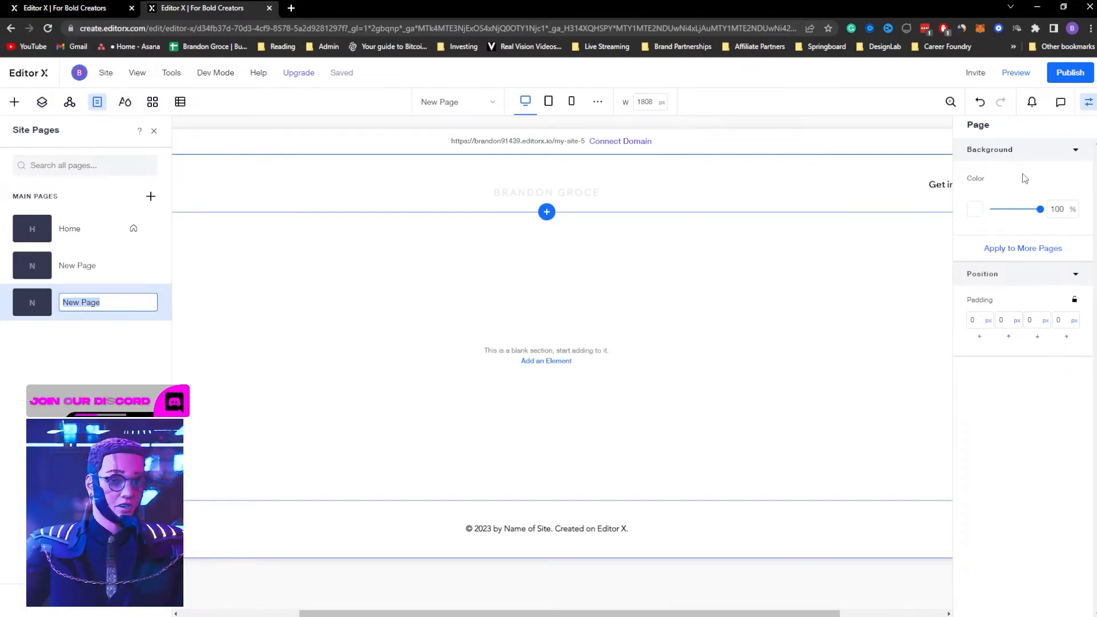
Step: Set the uploaded mountain photo as the blank section's background image
{"action": "left_click", "coordinate": [379, 386]}
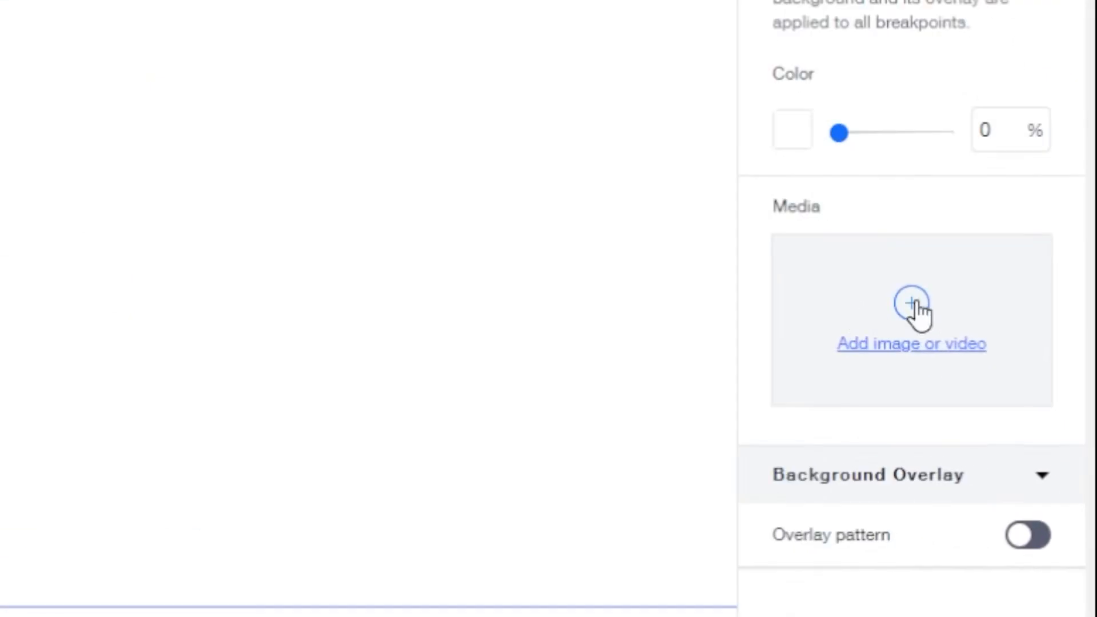
{"action": "left_click", "coordinate": [912, 304]}
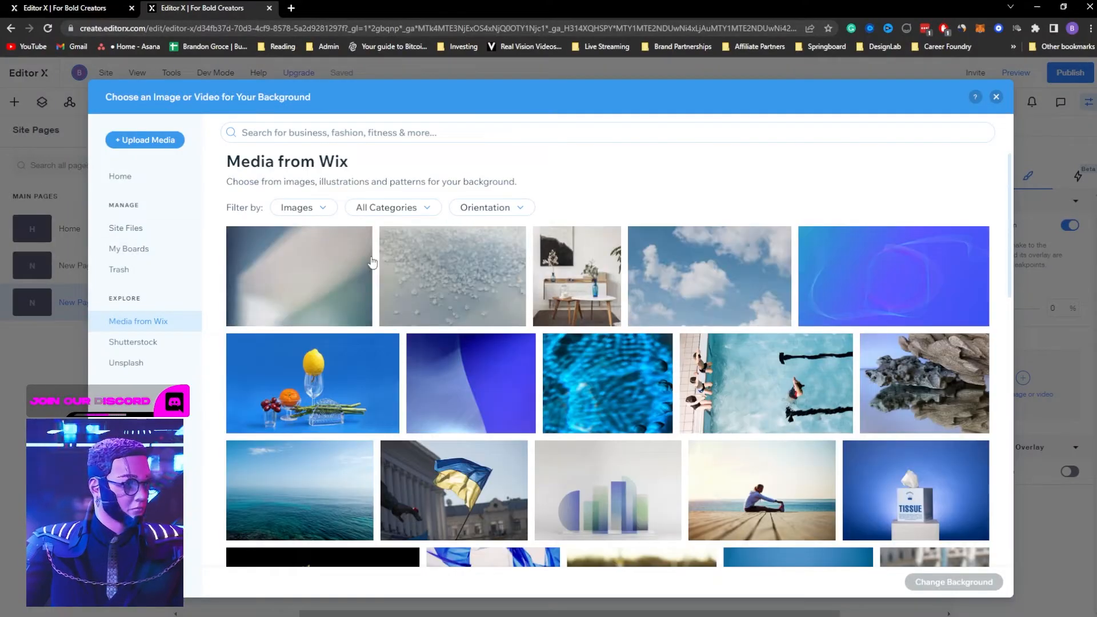
{"action": "left_click", "coordinate": [120, 176]}
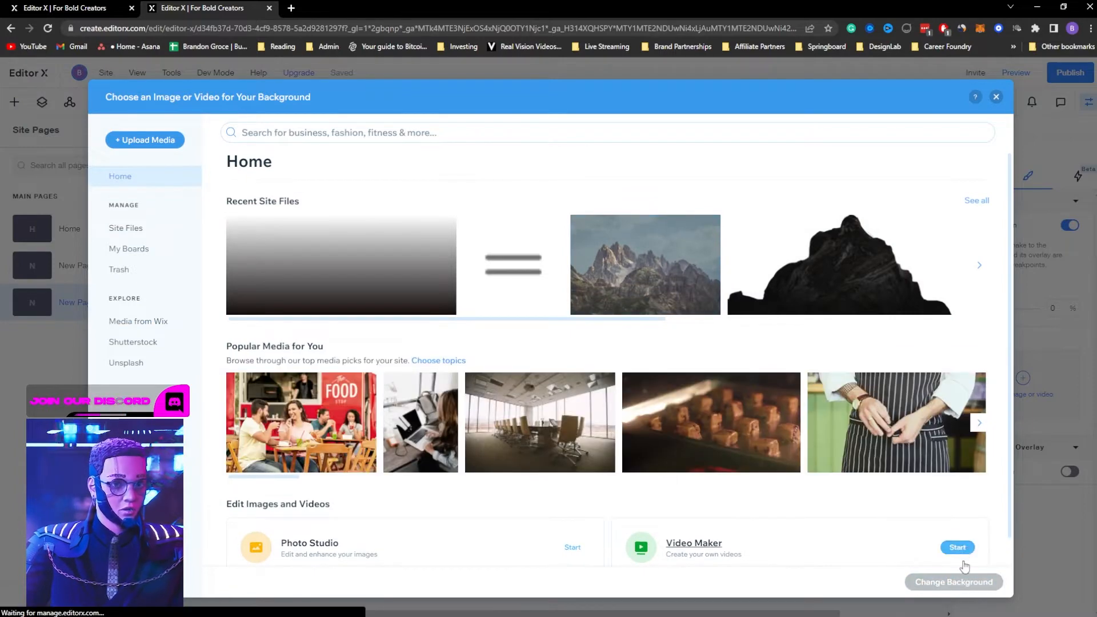
{"action": "left_click", "coordinate": [644, 270]}
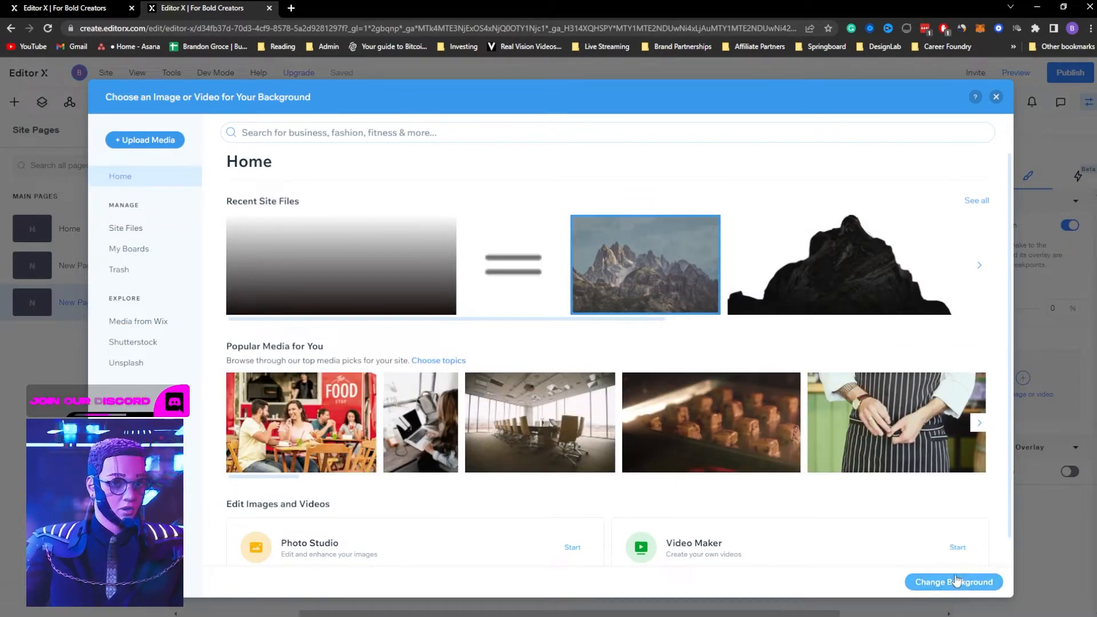
{"action": "left_click", "coordinate": [953, 581]}
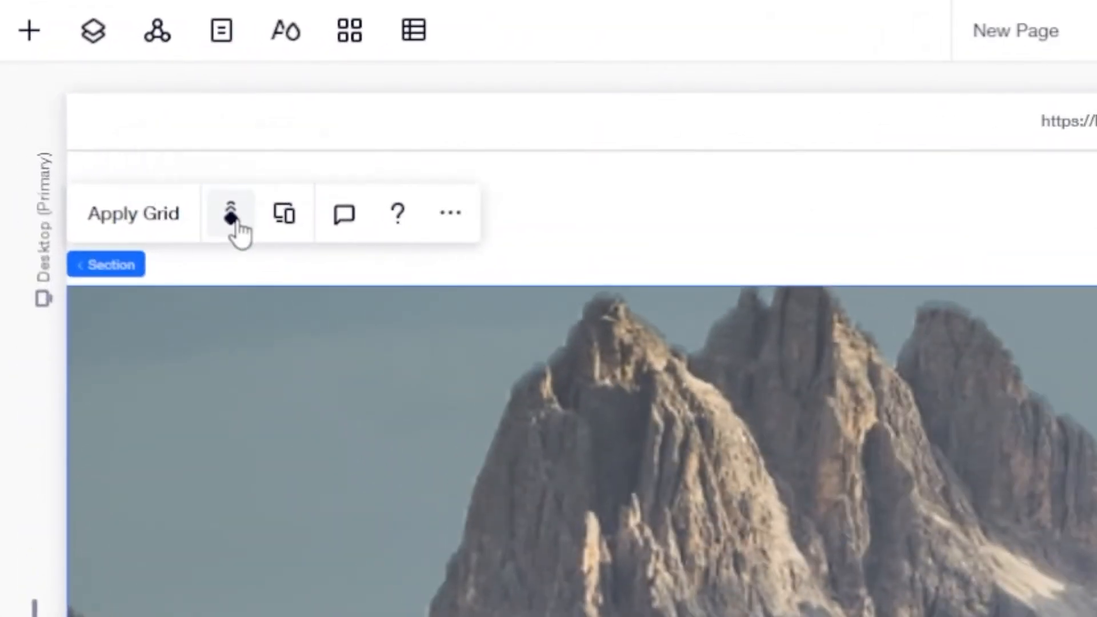
Step: Give the mountain background a Parallax scroll effect and scroll through it in preview
{"action": "left_click", "coordinate": [229, 215]}
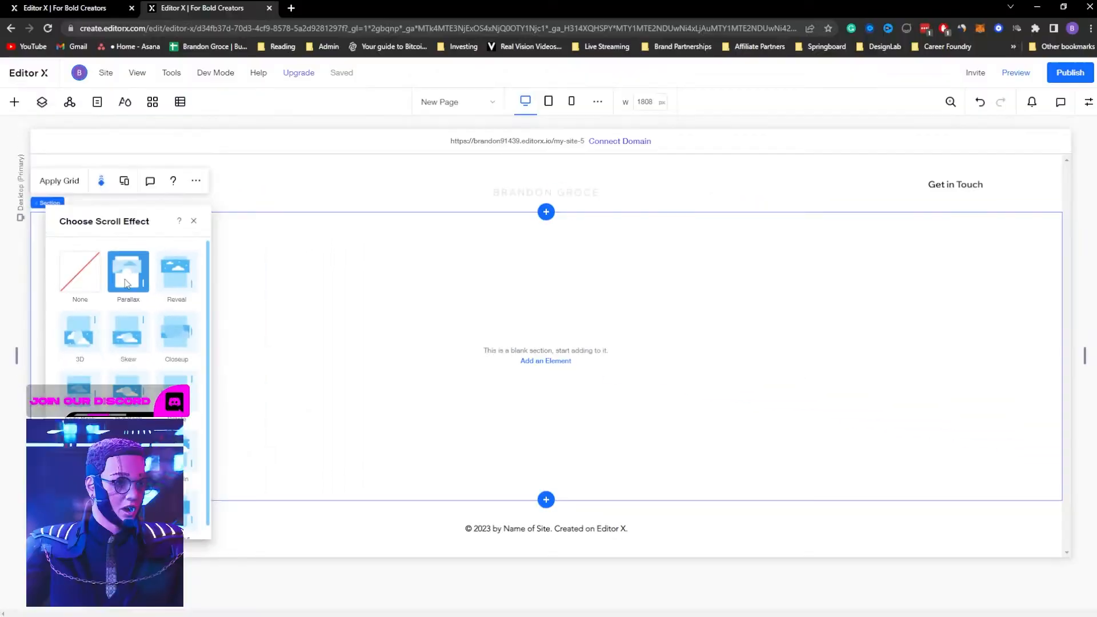
{"action": "left_click", "coordinate": [128, 272]}
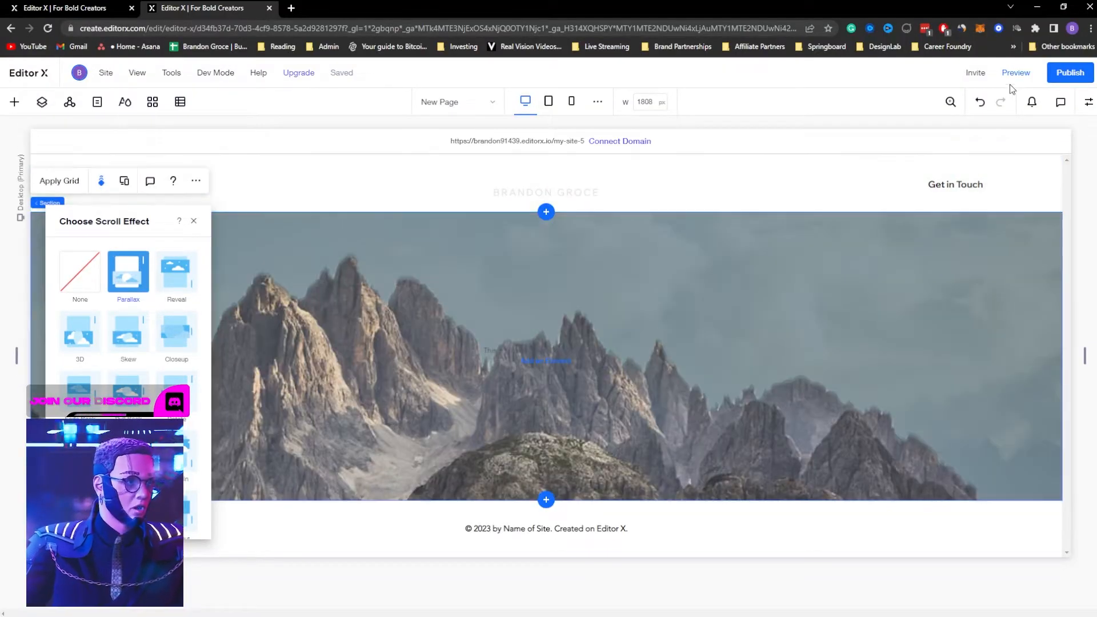
{"action": "left_click", "coordinate": [1015, 73]}
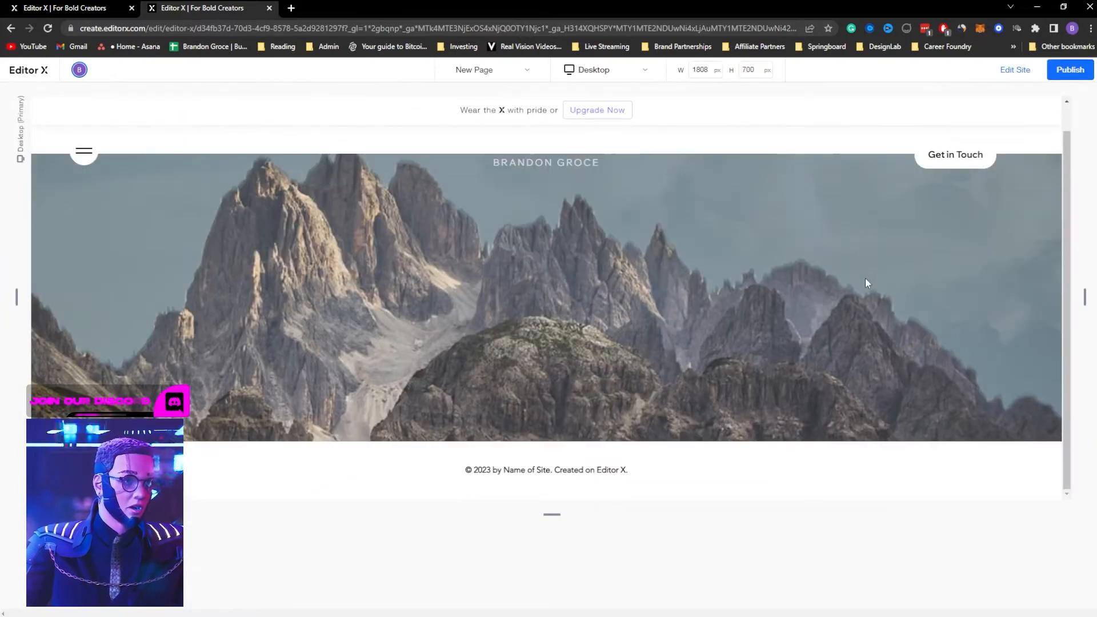
{"action": "scroll", "scroll_direction": "down", "scroll_amount": 3}
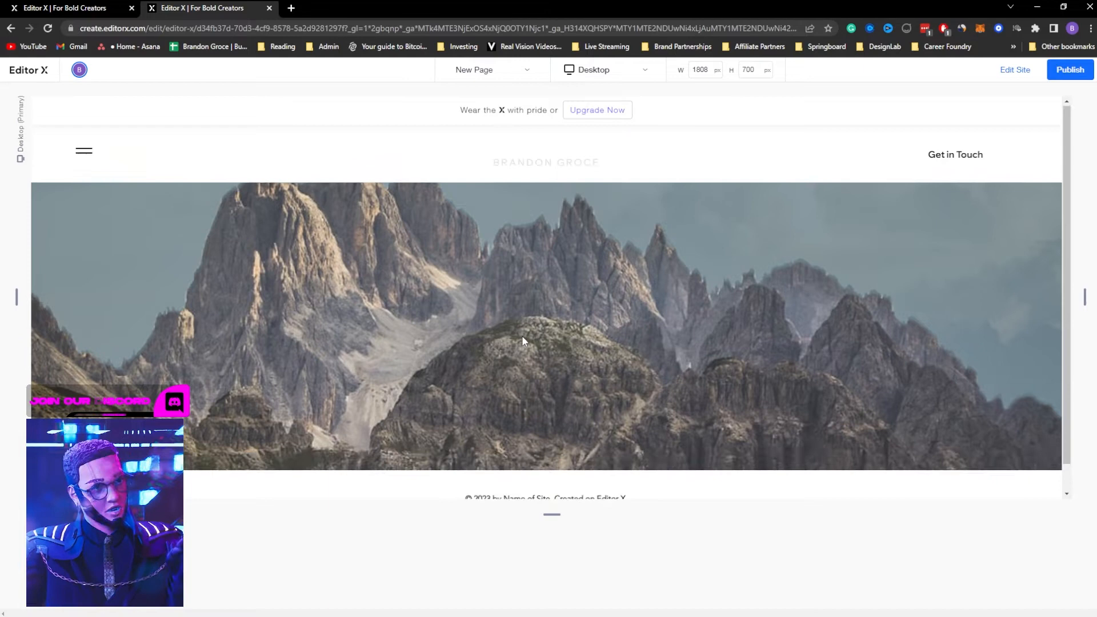
{"action": "left_click", "coordinate": [1069, 70]}
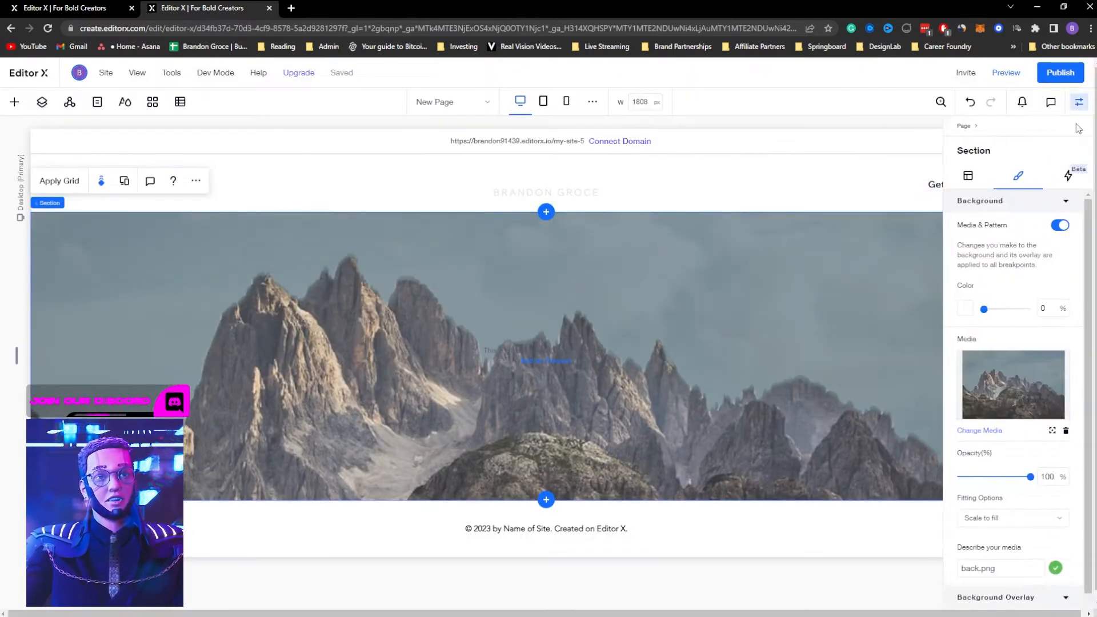
{"action": "left_click", "coordinate": [967, 176]}
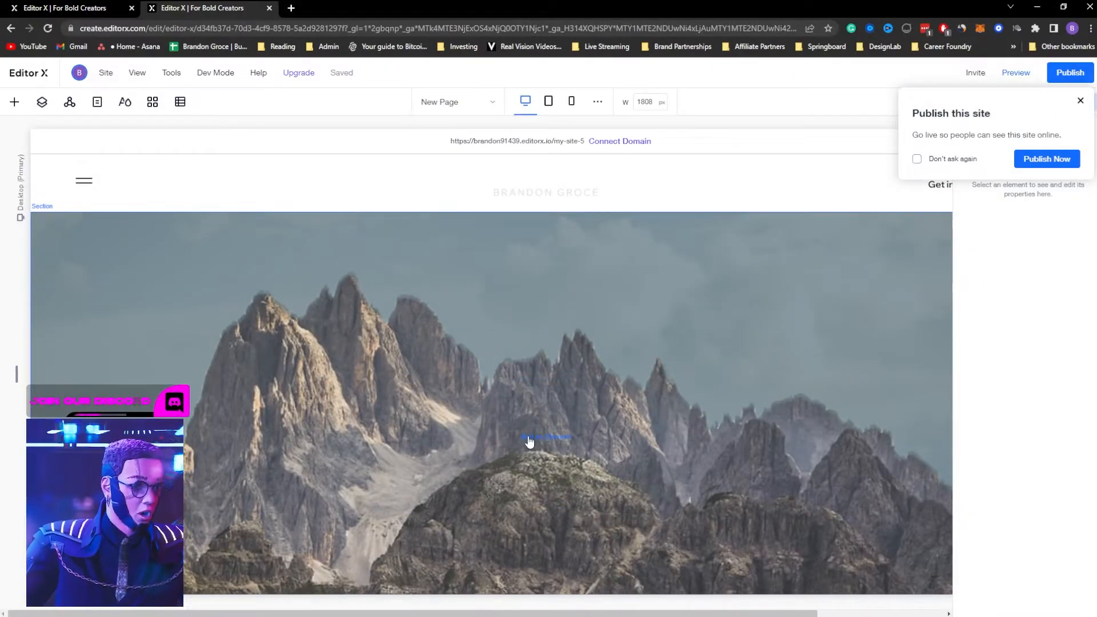
Step: Add a white script 'Brandon Groce' title stretched to one line and check it in preview
{"action": "left_click", "coordinate": [14, 103]}
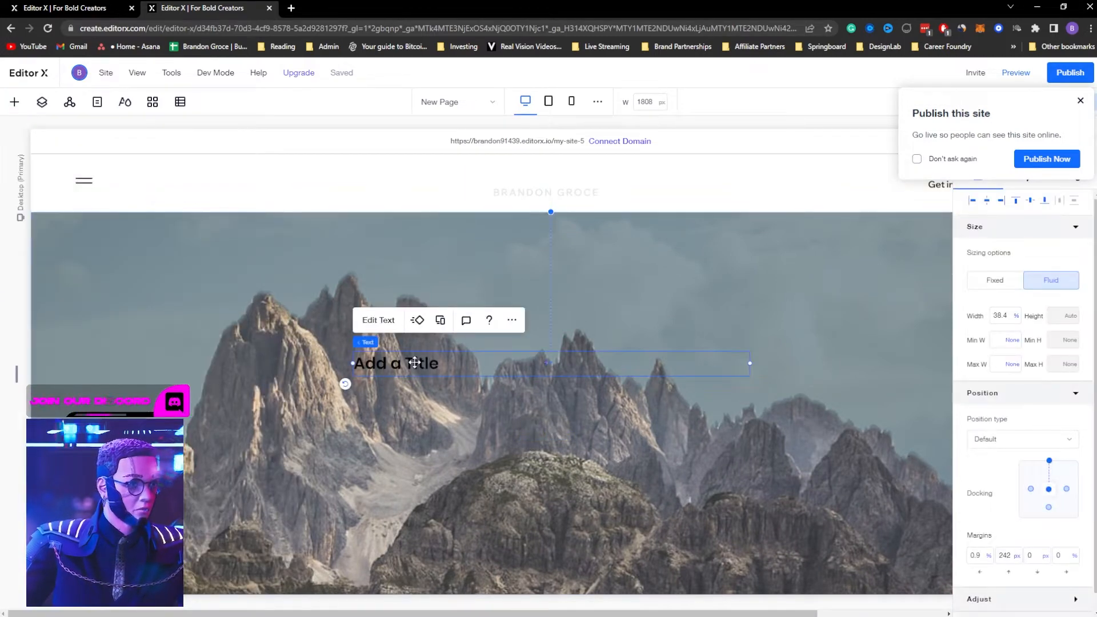
{"action": "type", "text": "Brando"}
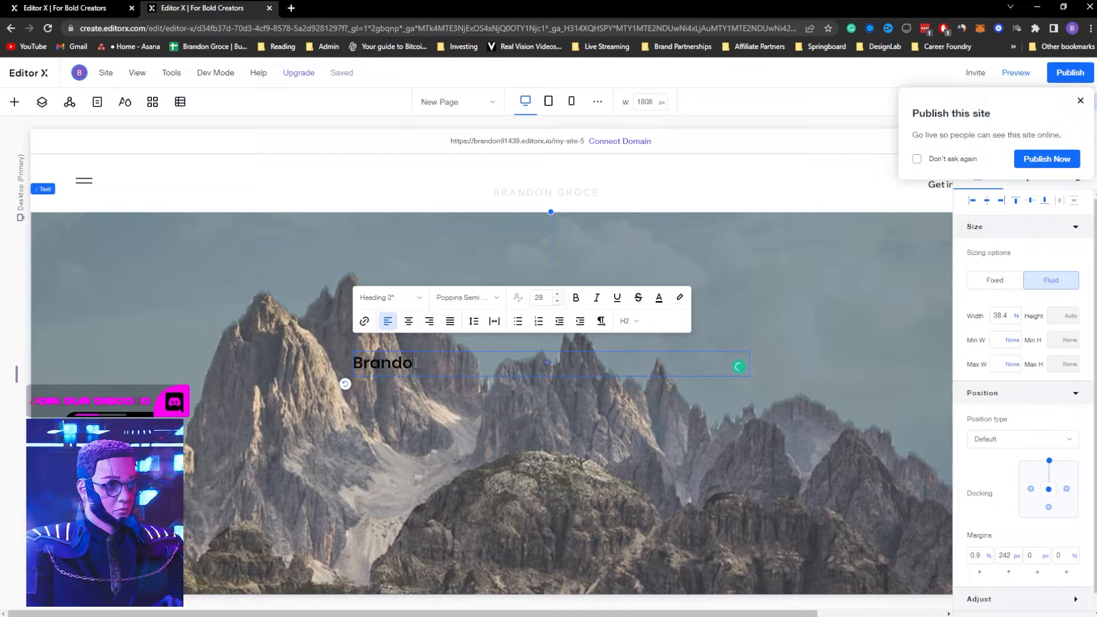
{"action": "left_click", "coordinate": [467, 297]}
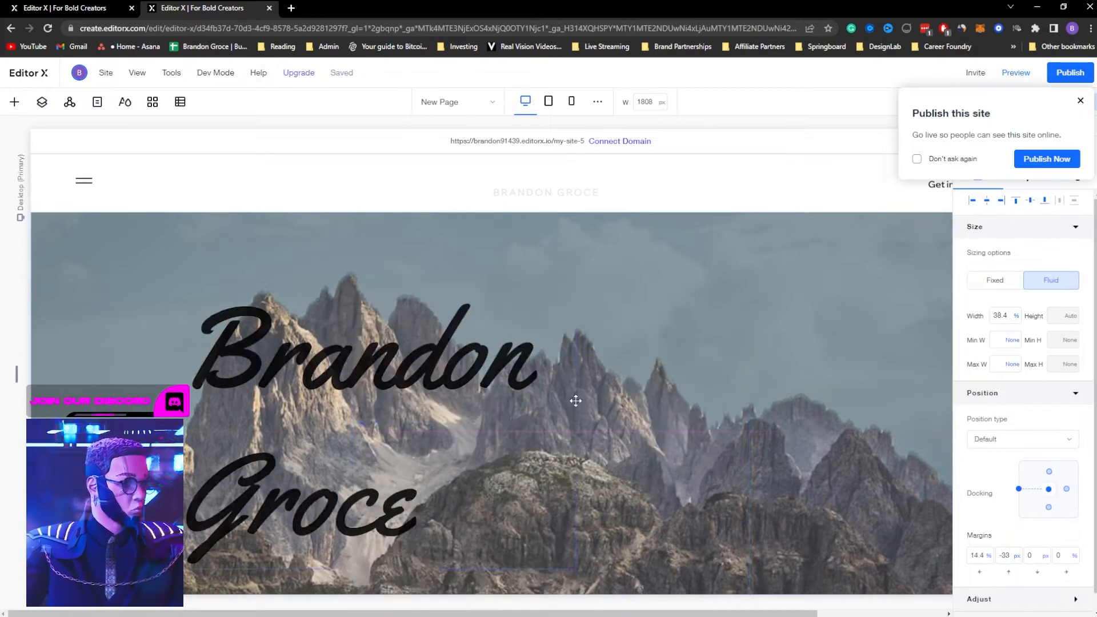
{"action": "left_click_drag", "start_coordinate": [576, 399], "coordinate": [863, 388]}
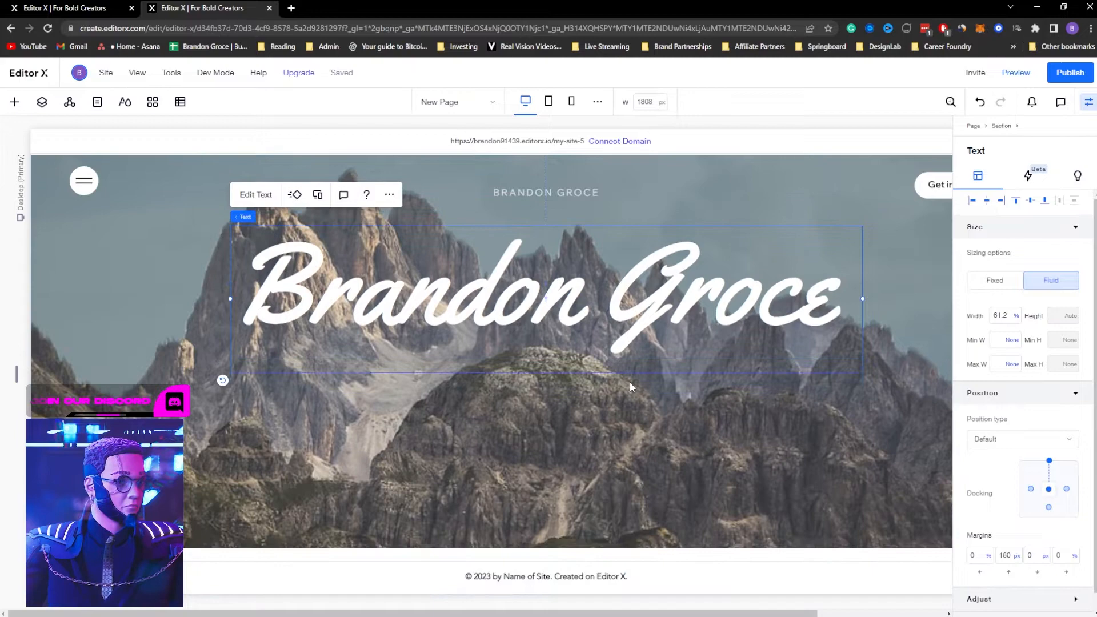
{"action": "left_click", "coordinate": [1015, 73]}
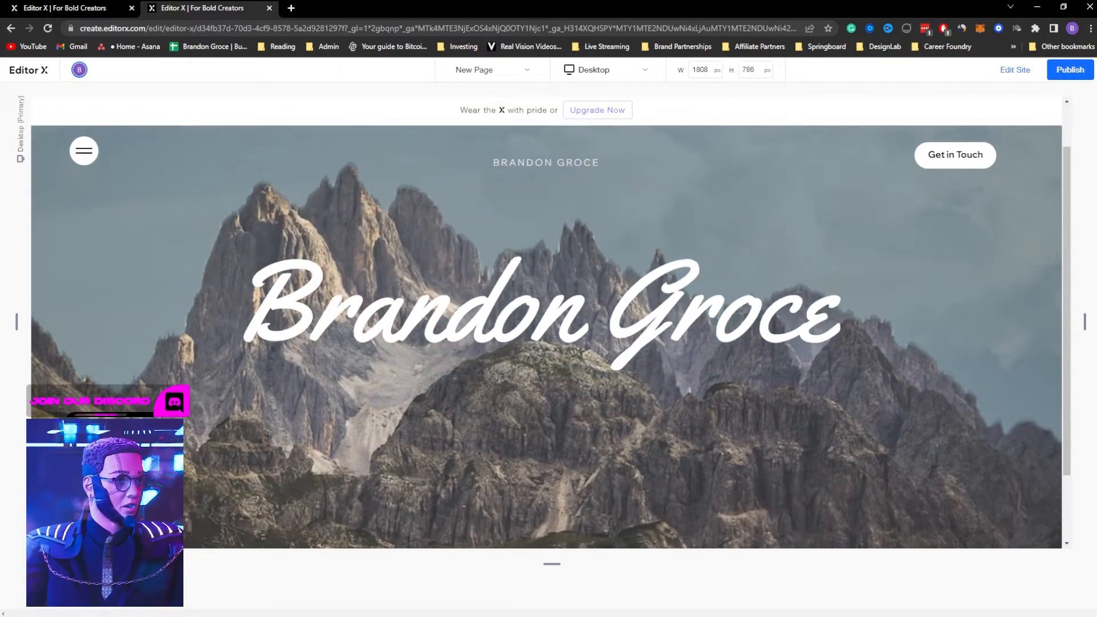
{"action": "scroll", "scroll_direction": "down", "scroll_amount": 3}
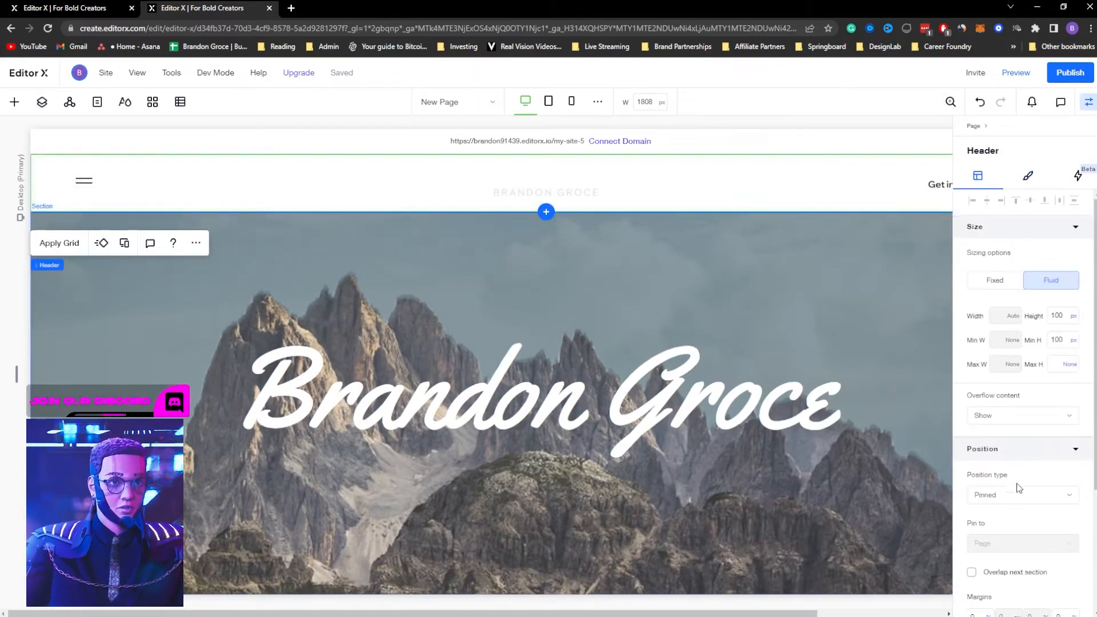
Step: Tick Overlap next section on the Header, then start adding an image
{"action": "left_click", "coordinate": [972, 571]}
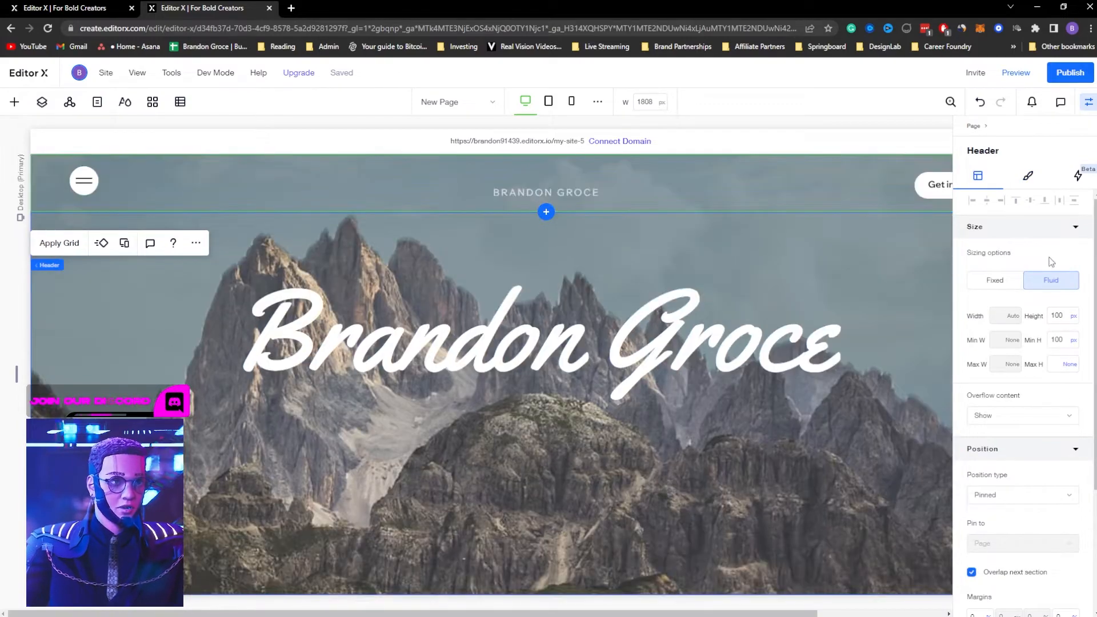
{"action": "left_click", "coordinate": [1014, 73]}
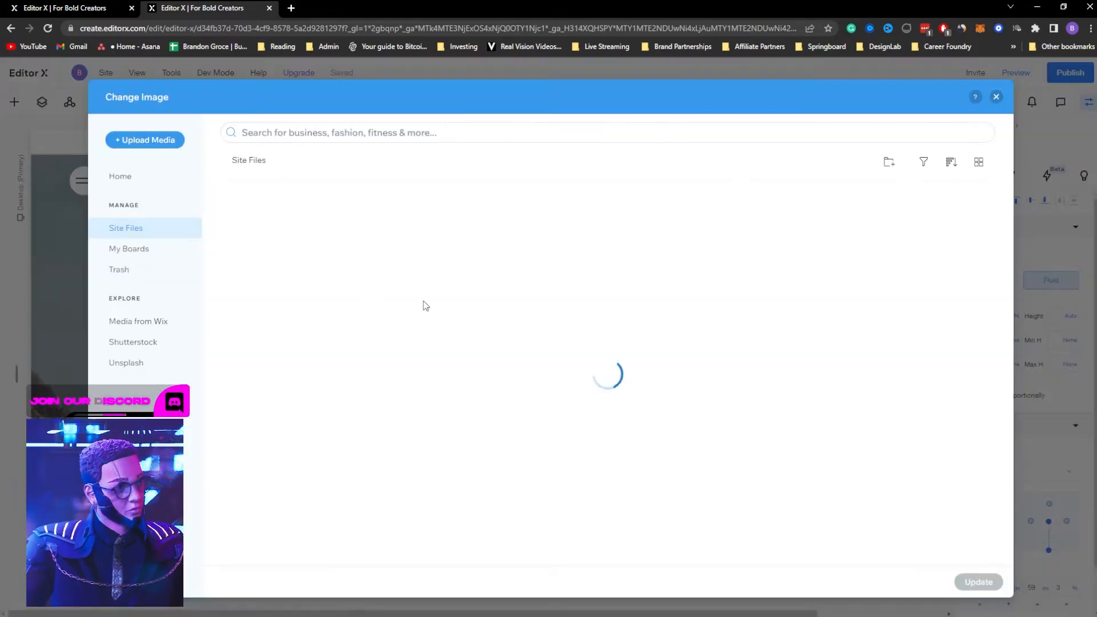
Step: Place front.png as the foreground mountain cutout at the section bottom and preview it
{"action": "left_click", "coordinate": [558, 240]}
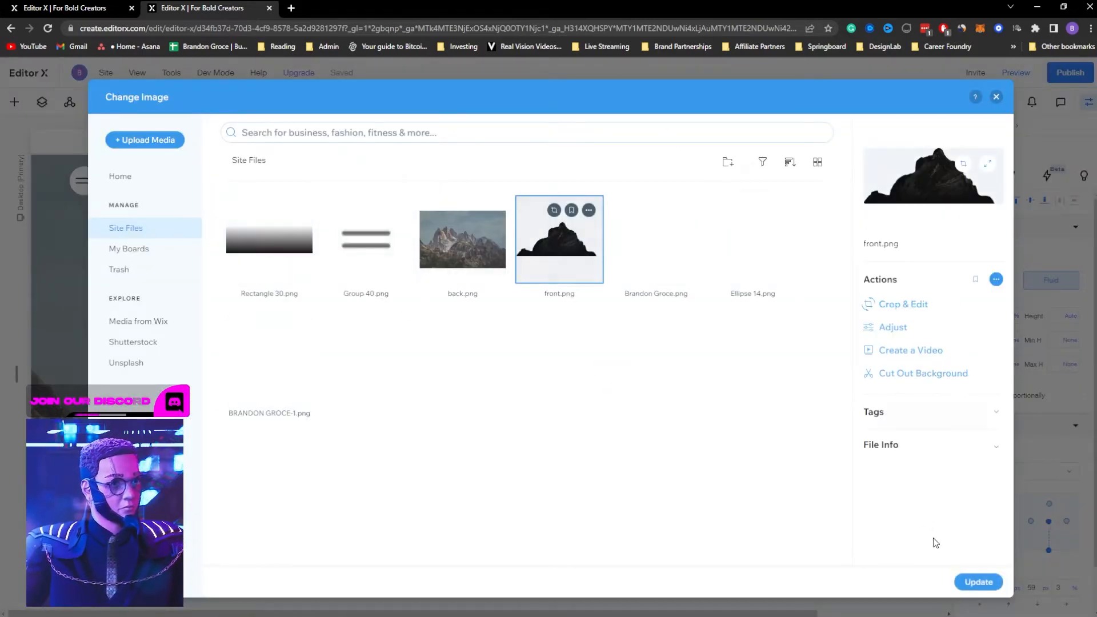
{"action": "left_click", "coordinate": [978, 582]}
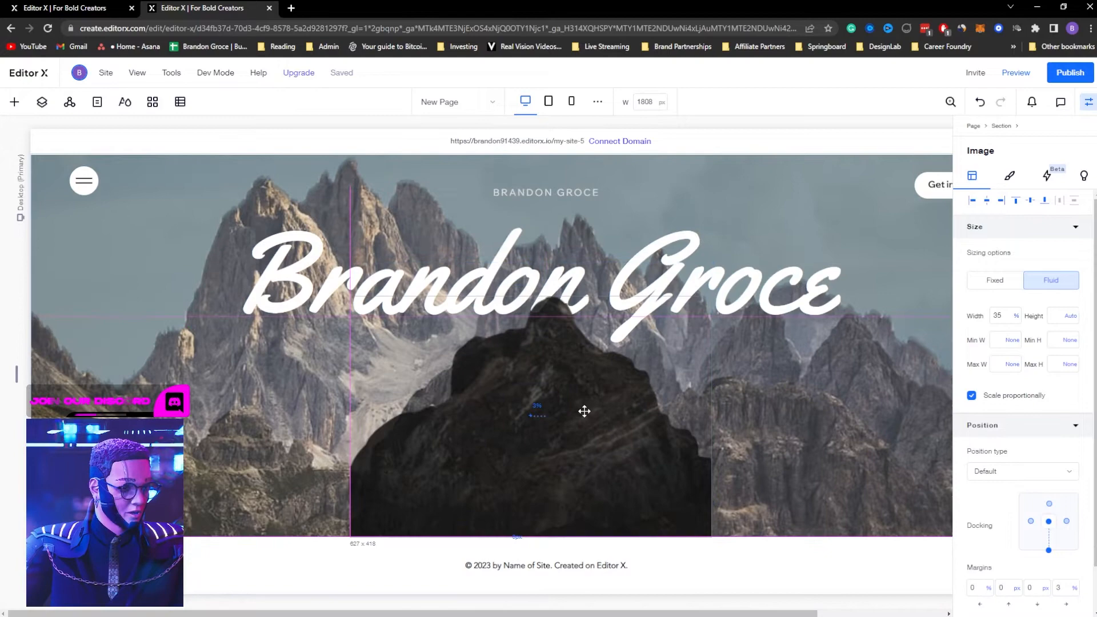
{"action": "left_click", "coordinate": [1015, 73]}
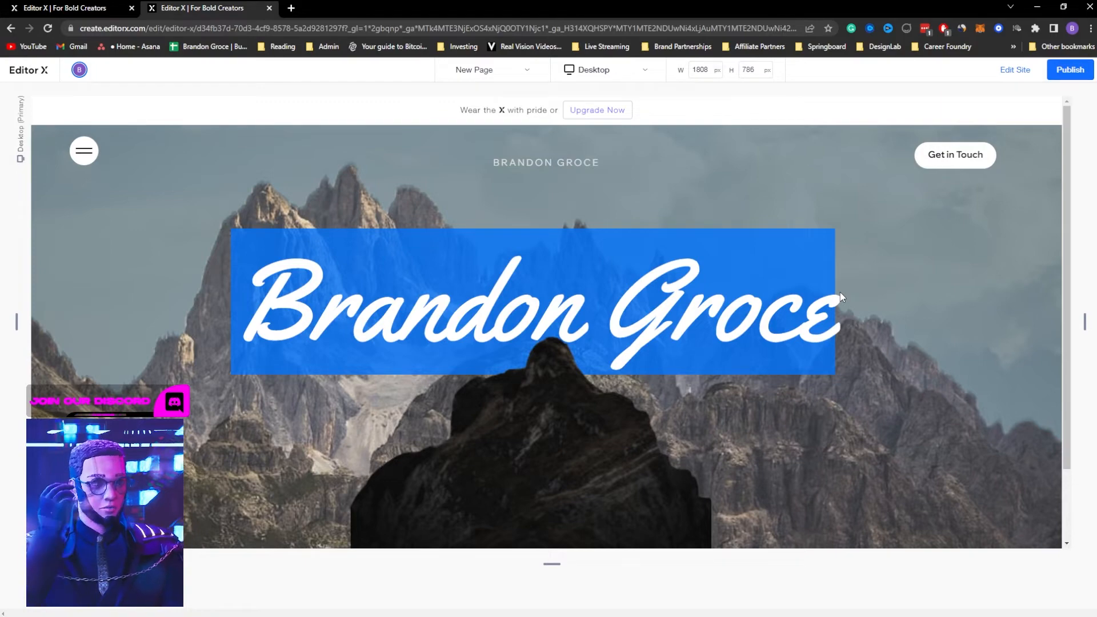
Step: Apply a grid to the section, keep the cutout layered above the heading, and preview
{"action": "left_click", "coordinate": [1070, 69]}
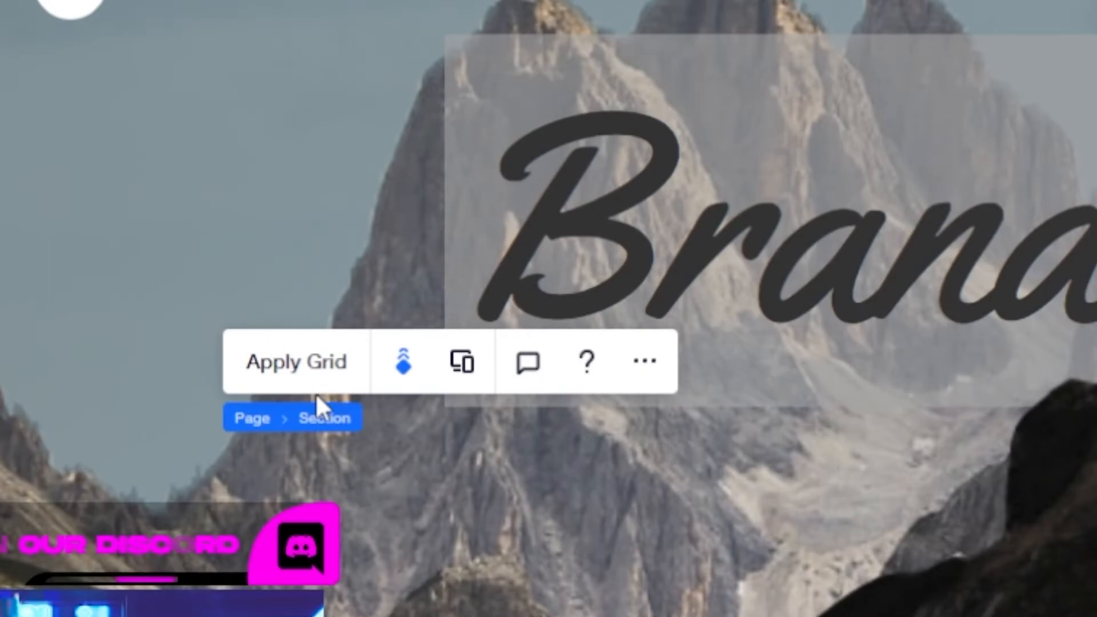
{"action": "left_click", "coordinate": [296, 361]}
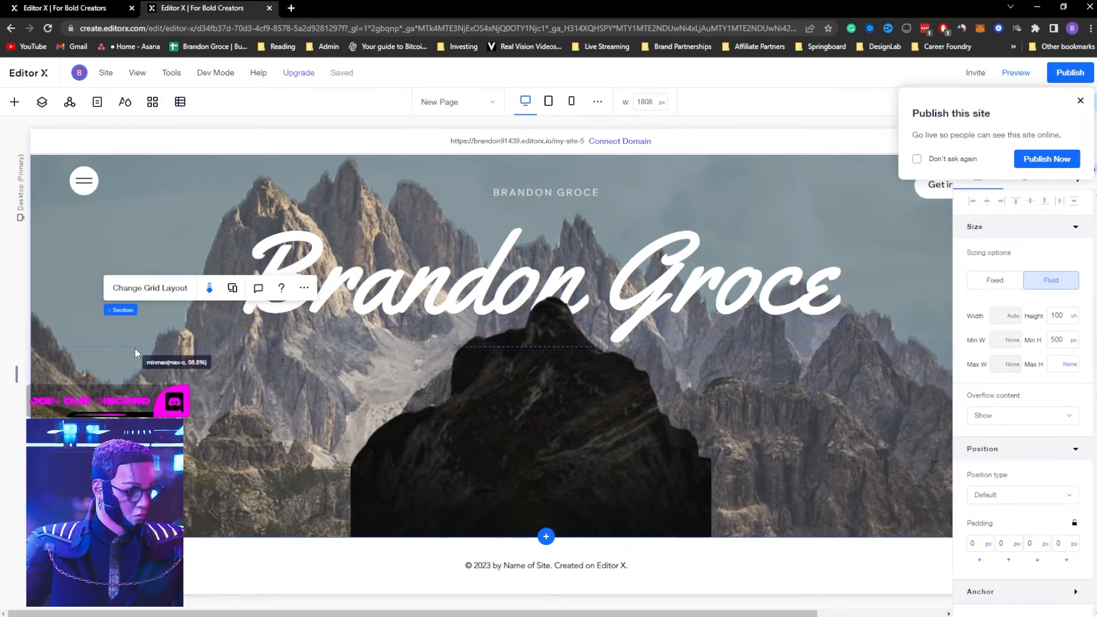
{"action": "right_click", "coordinate": [304, 288]}
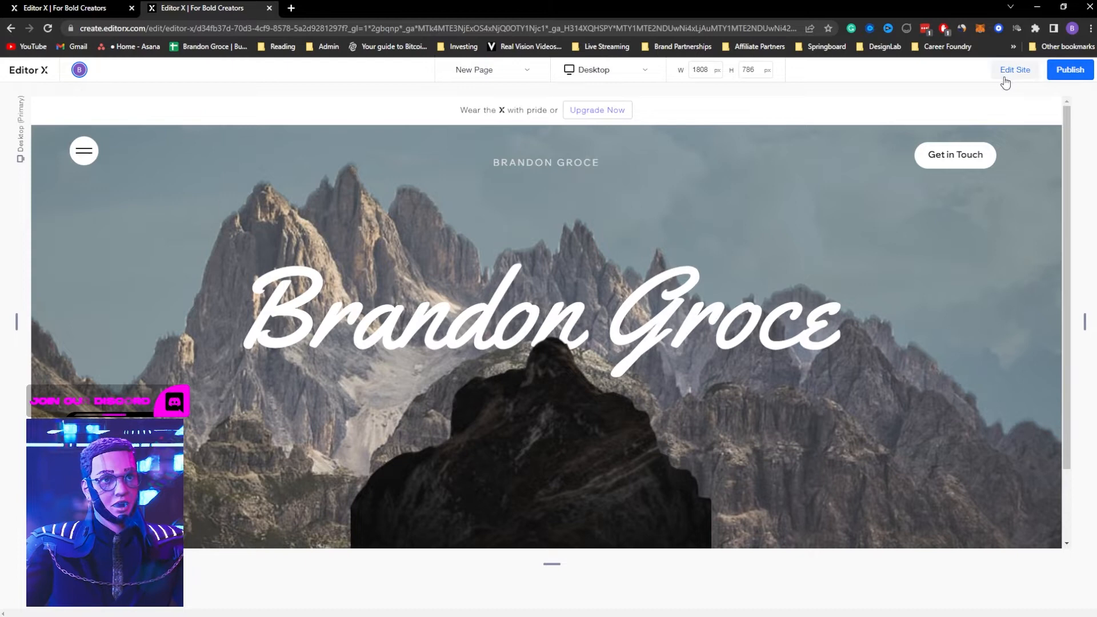
{"action": "left_click", "coordinate": [1014, 69]}
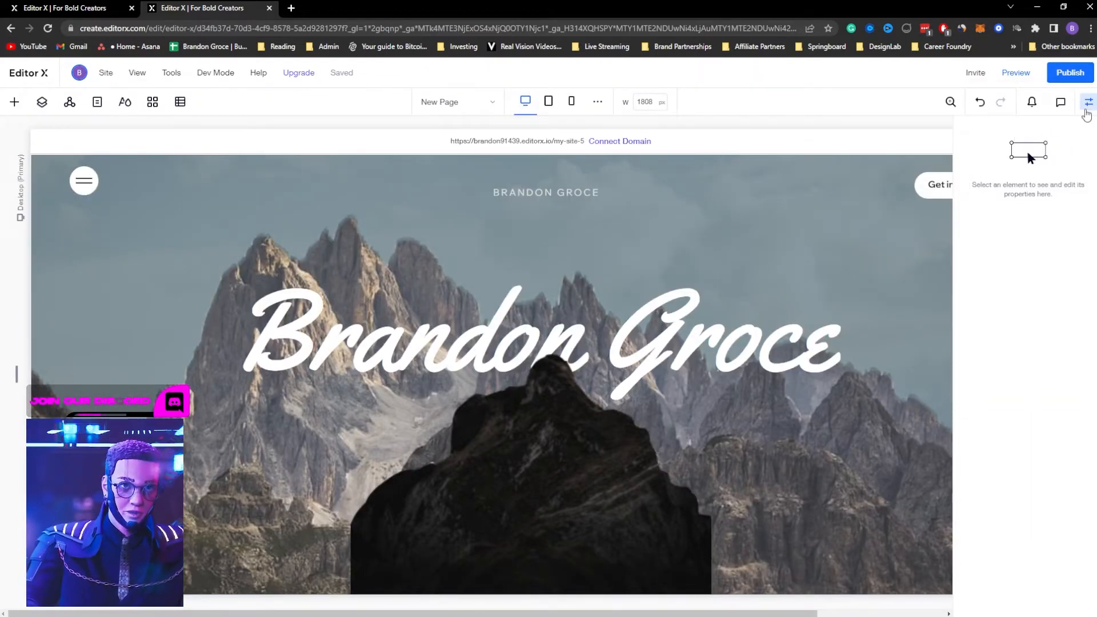
{"action": "left_click", "coordinate": [531, 470]}
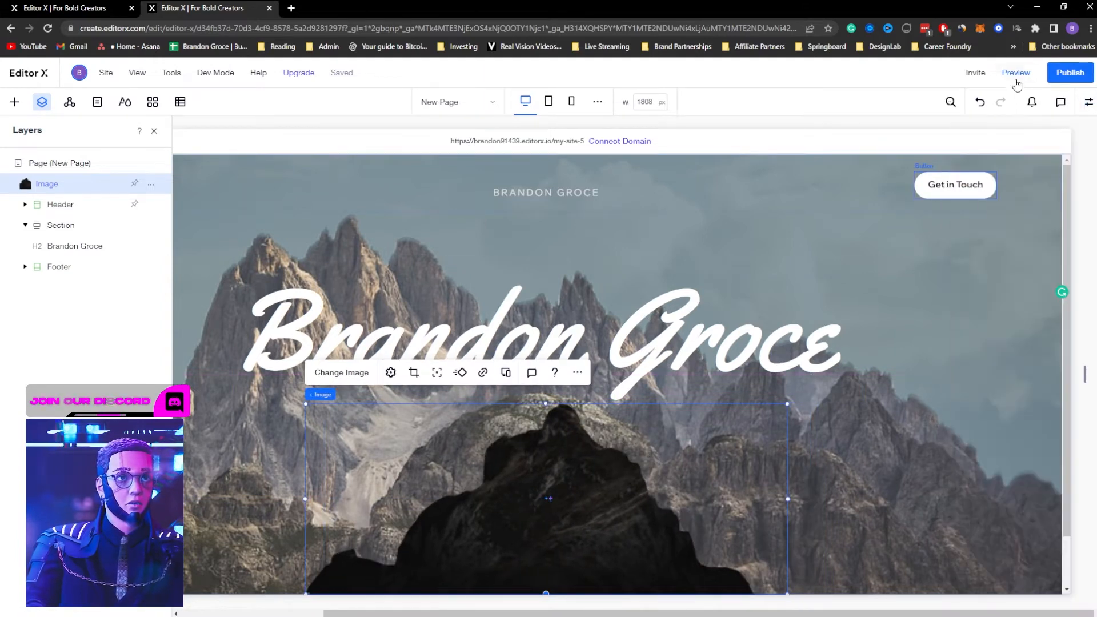
{"action": "left_click", "coordinate": [1015, 73]}
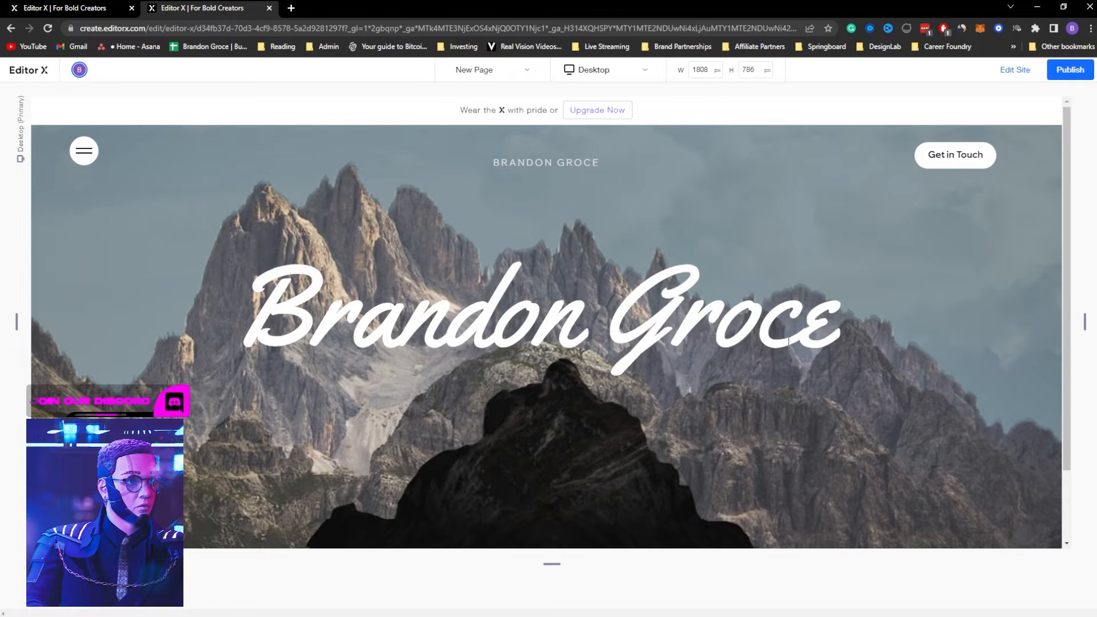
Step: Scroll the preview, close the Publish this site popup and return to editing
{"action": "scroll", "scroll_direction": "down", "scroll_amount": 3}
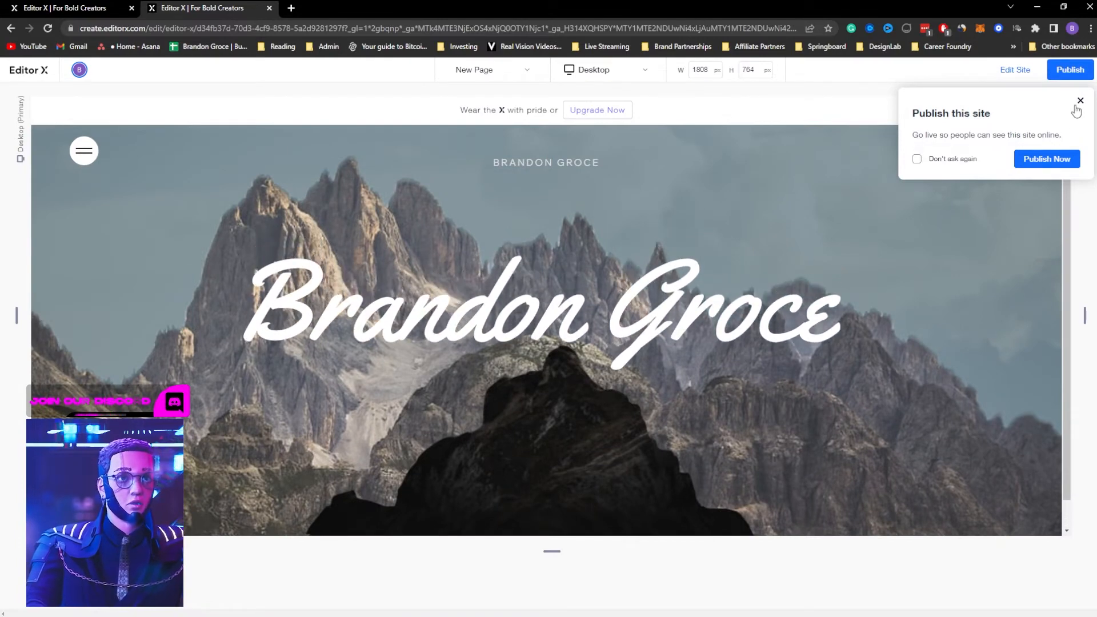
{"action": "left_click", "coordinate": [1080, 101]}
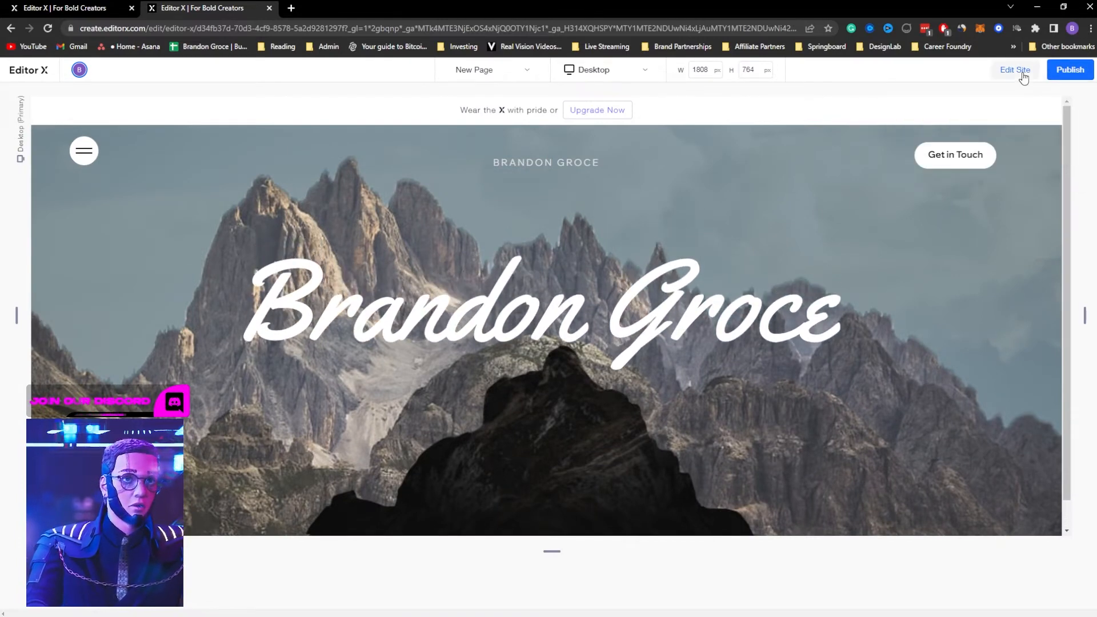
{"action": "left_click", "coordinate": [1014, 69]}
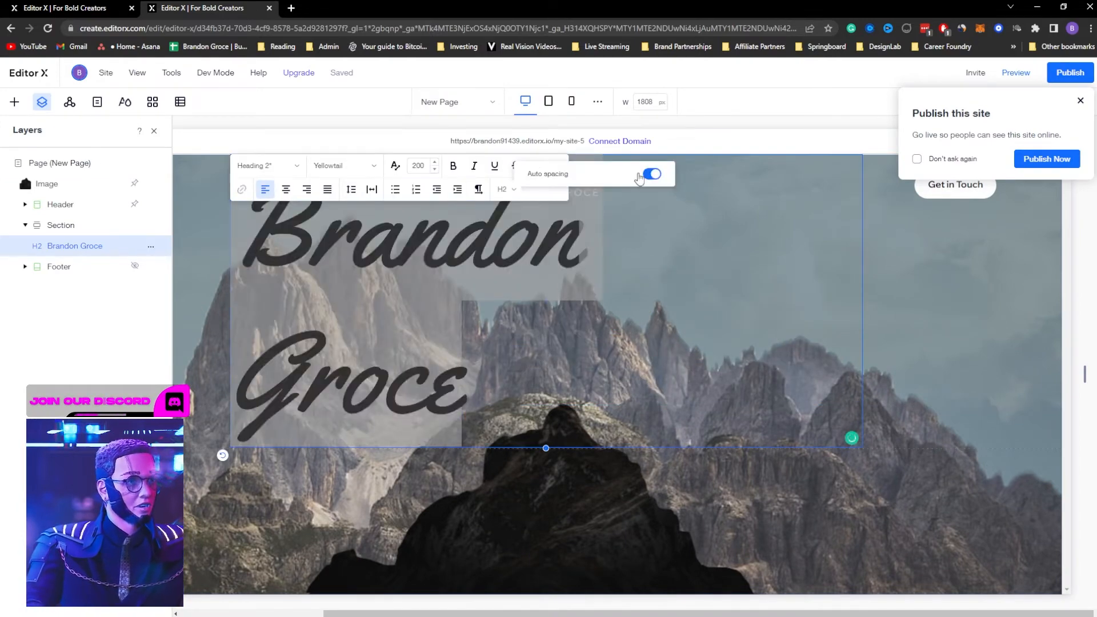
Step: Centre the two-line heading and set the section height to 200 vh
{"action": "left_click", "coordinate": [652, 173]}
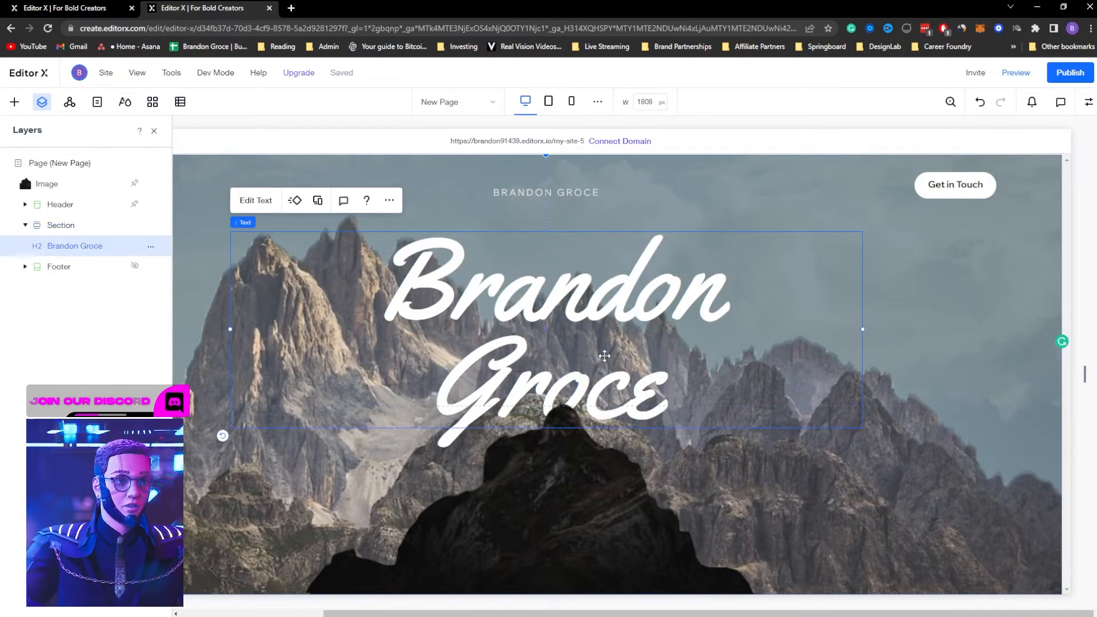
{"action": "left_click", "coordinate": [61, 225]}
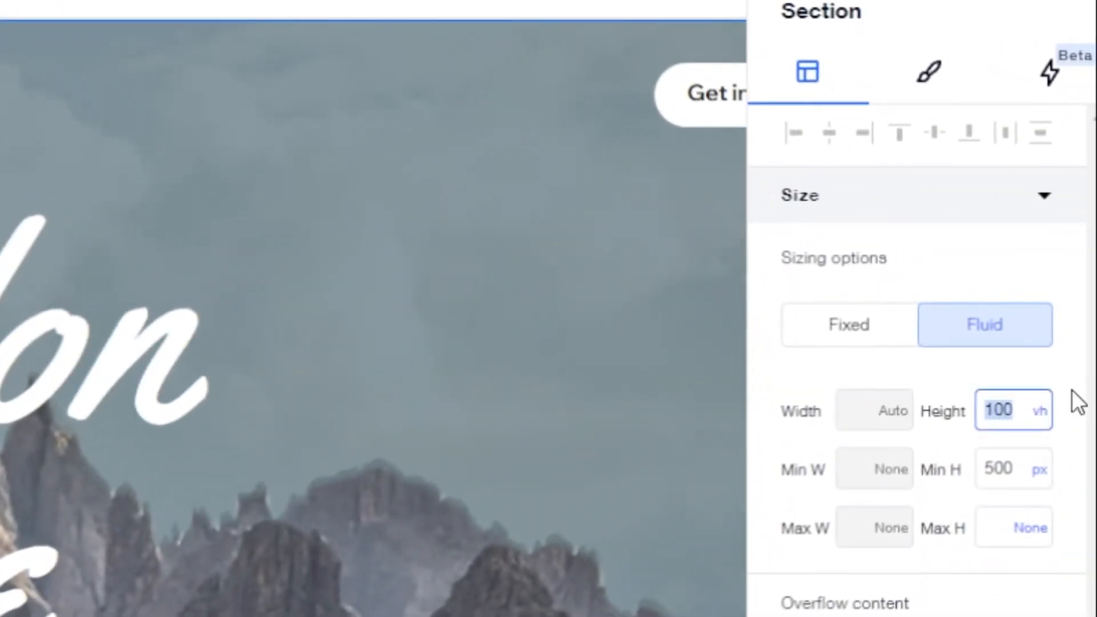
{"action": "type", "text": "200"}
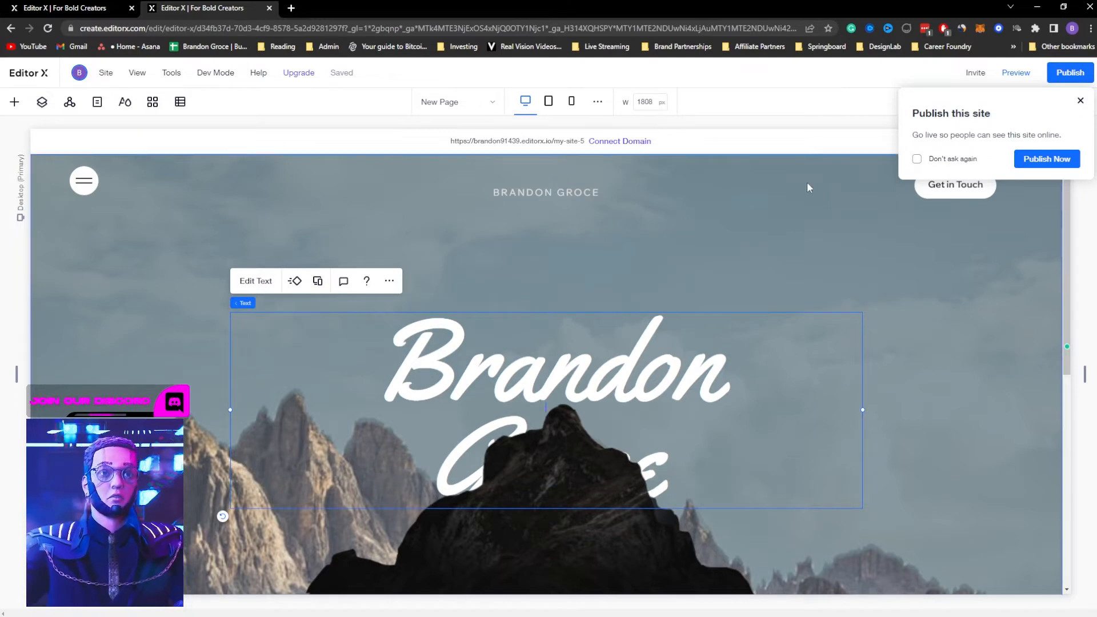
Step: Preview the taller page and dismiss the publish prompt on return
{"action": "left_click", "coordinate": [1016, 73]}
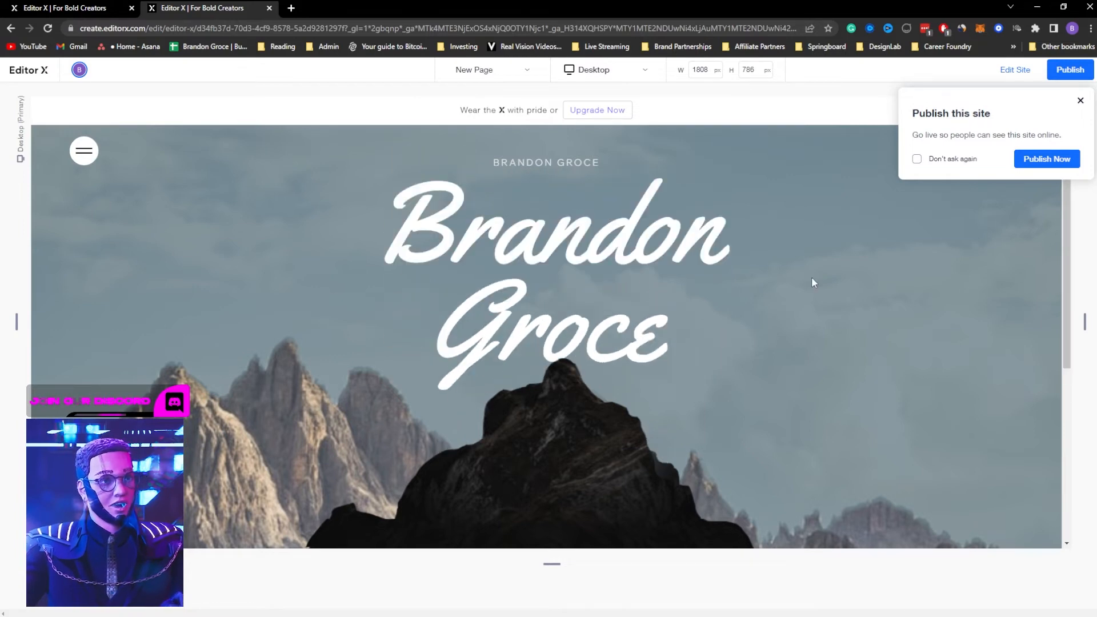
{"action": "mouse_move", "coordinate": [1080, 99]}
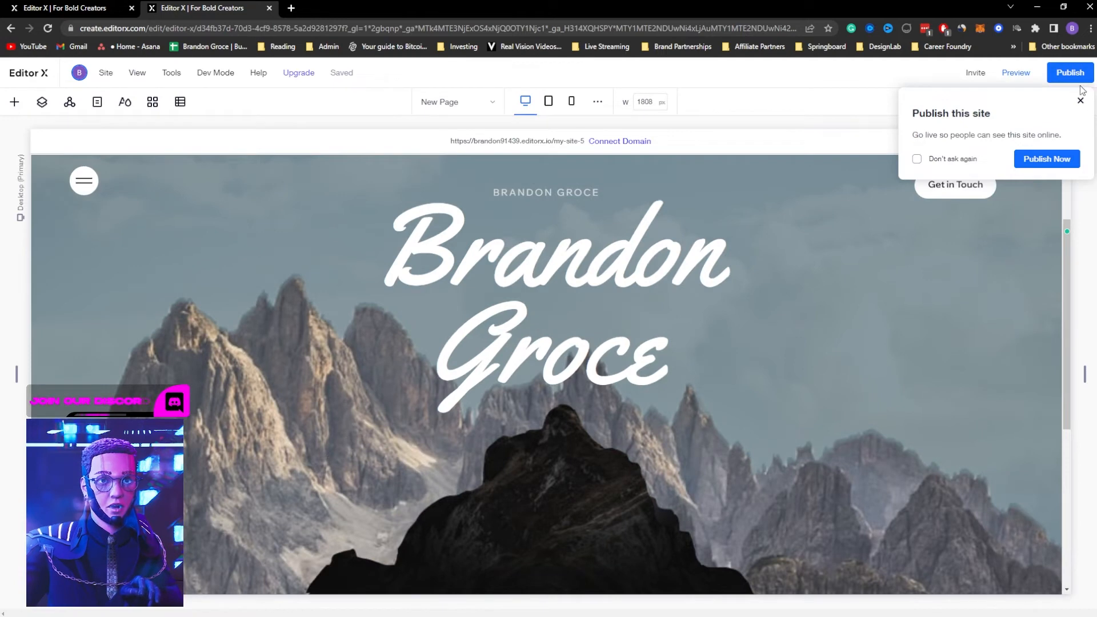
{"action": "left_click", "coordinate": [1081, 99]}
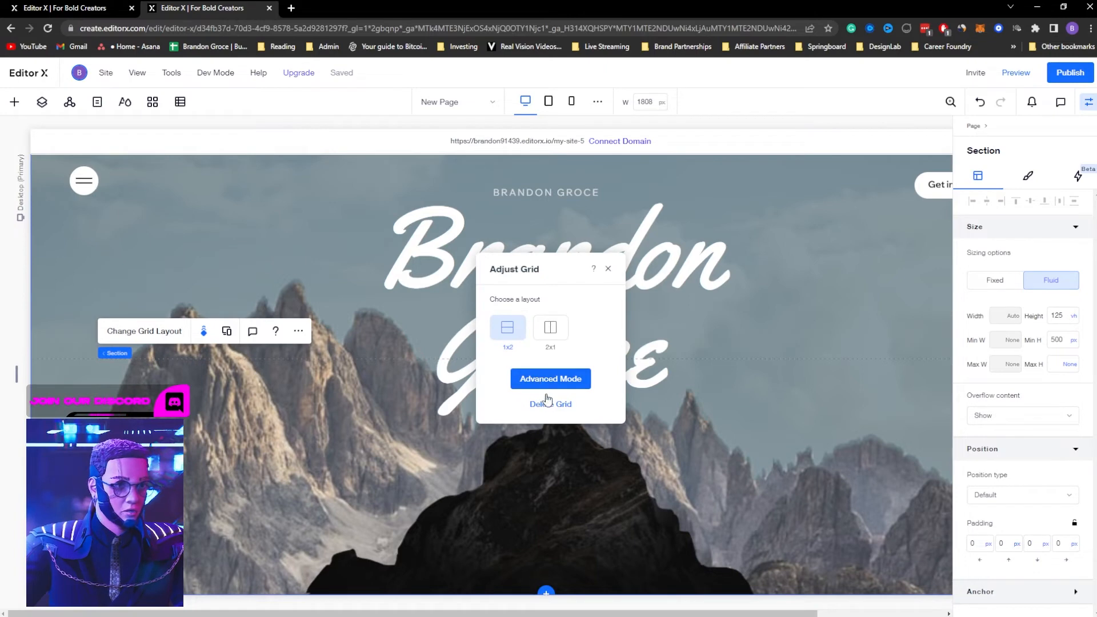
Step: Delete the hero section's grid and scroll the preview to watch the title slide behind the mountain
{"action": "left_click", "coordinate": [549, 405]}
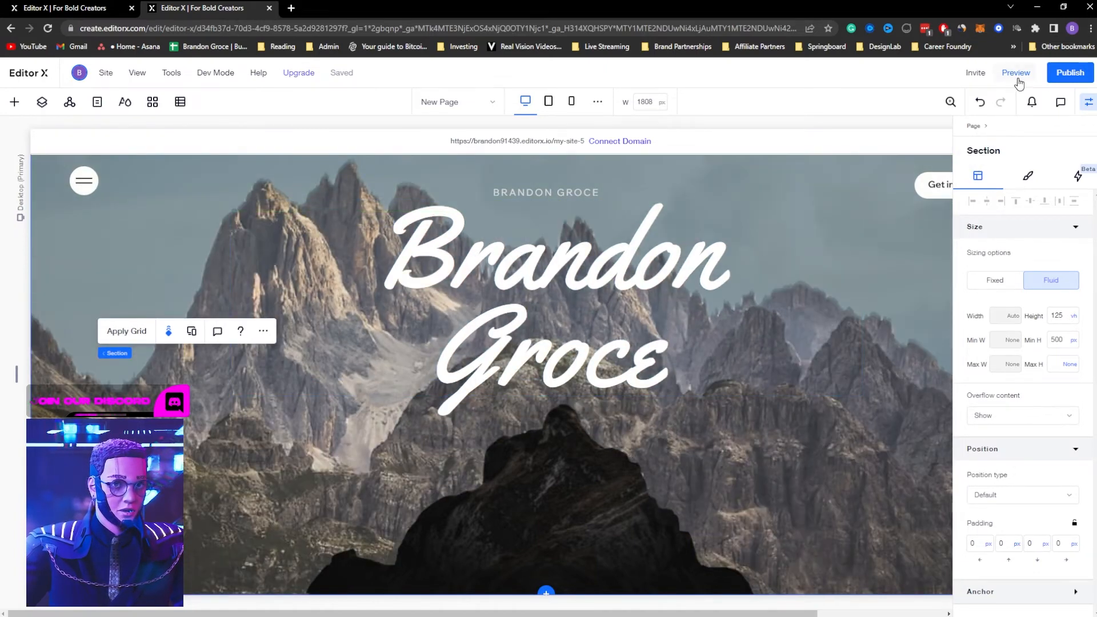
{"action": "left_click", "coordinate": [1015, 73]}
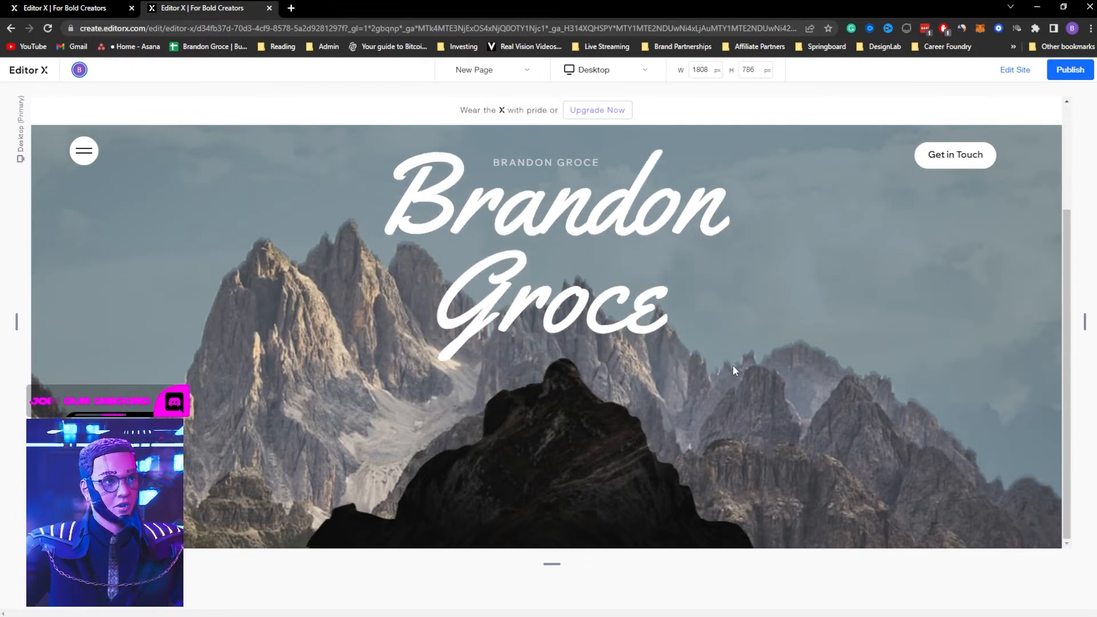
{"action": "scroll", "scroll_direction": "down", "scroll_amount": 3}
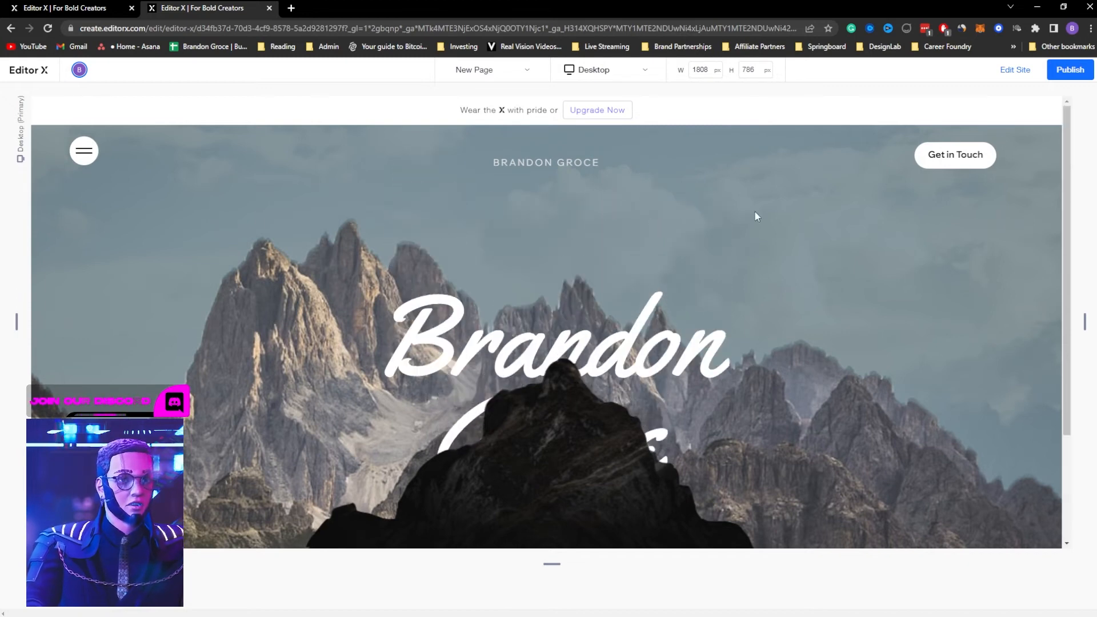
{"action": "scroll", "scroll_direction": "down", "scroll_amount": 3}
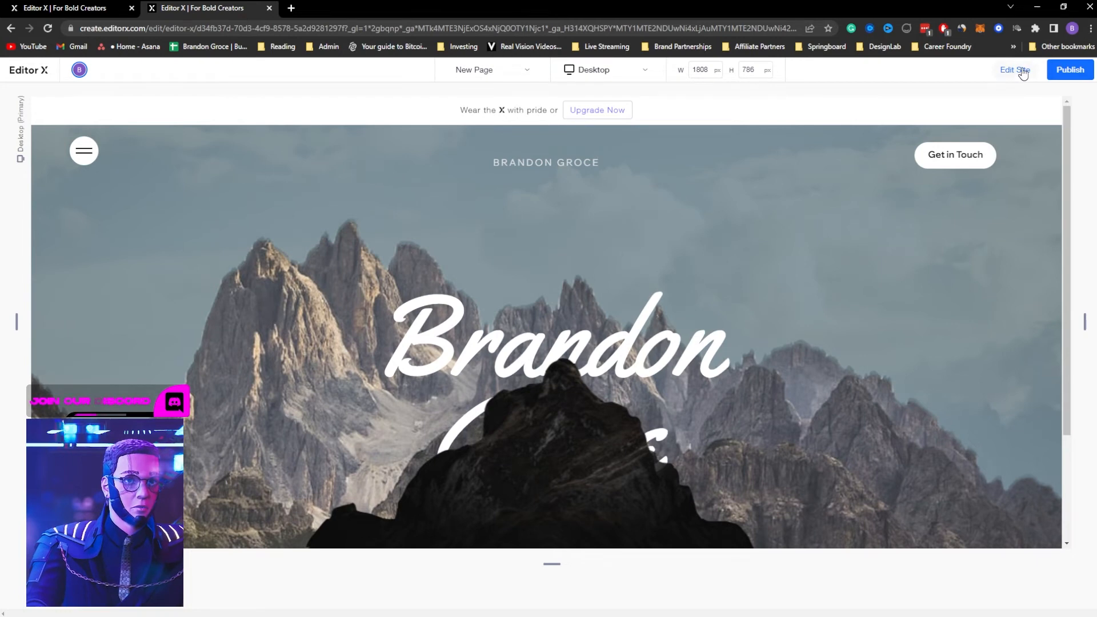
Step: Back in the editor, give the Brandon Groce heading a Fade-In entrance animation
{"action": "left_click", "coordinate": [1015, 70]}
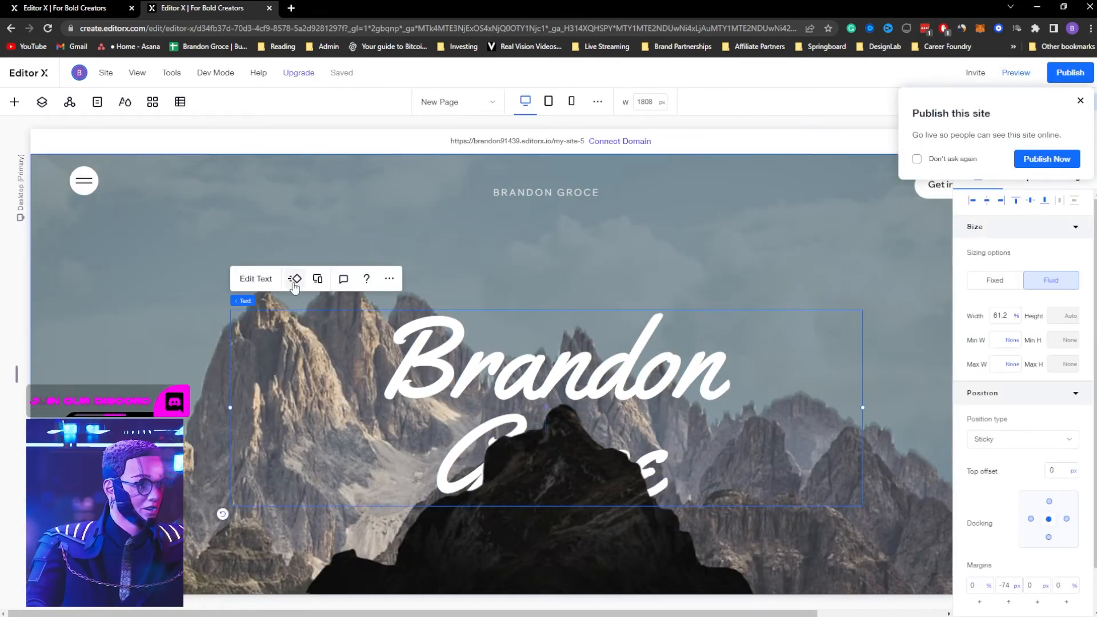
{"action": "left_click", "coordinate": [294, 279]}
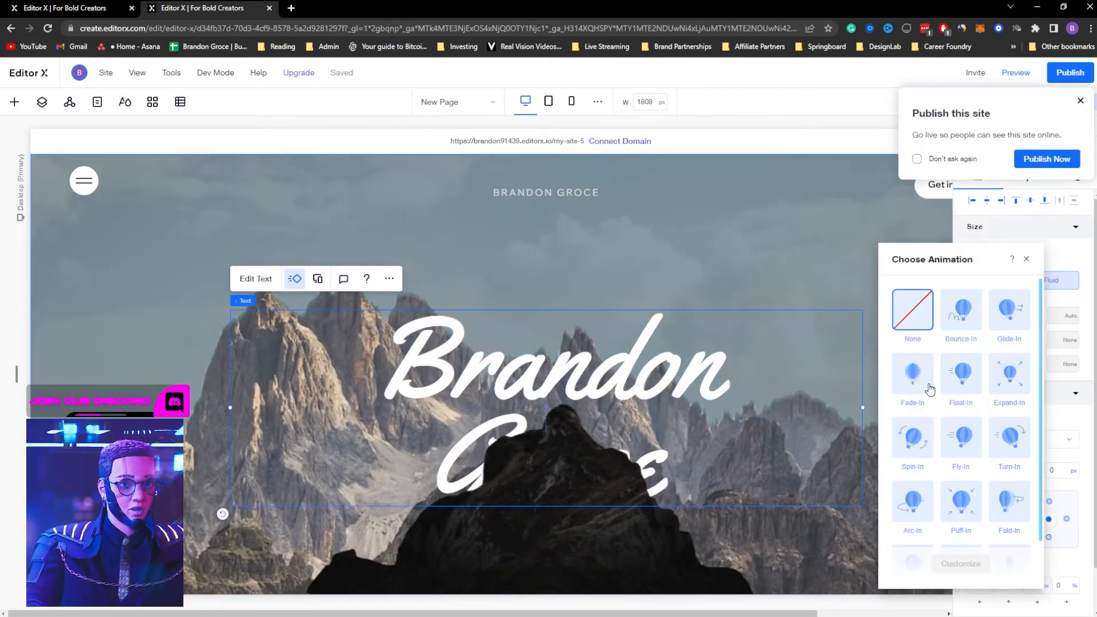
{"action": "left_click", "coordinate": [912, 374]}
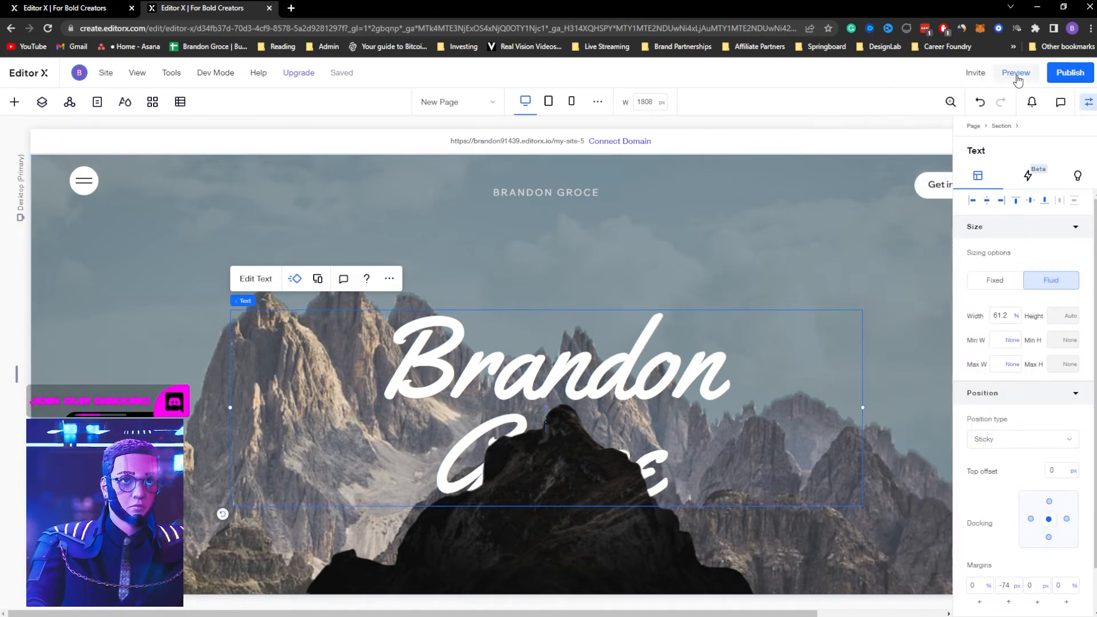
Step: Preview the fading heading sliding behind the mountain on scroll, then resume editing
{"action": "left_click", "coordinate": [1014, 73]}
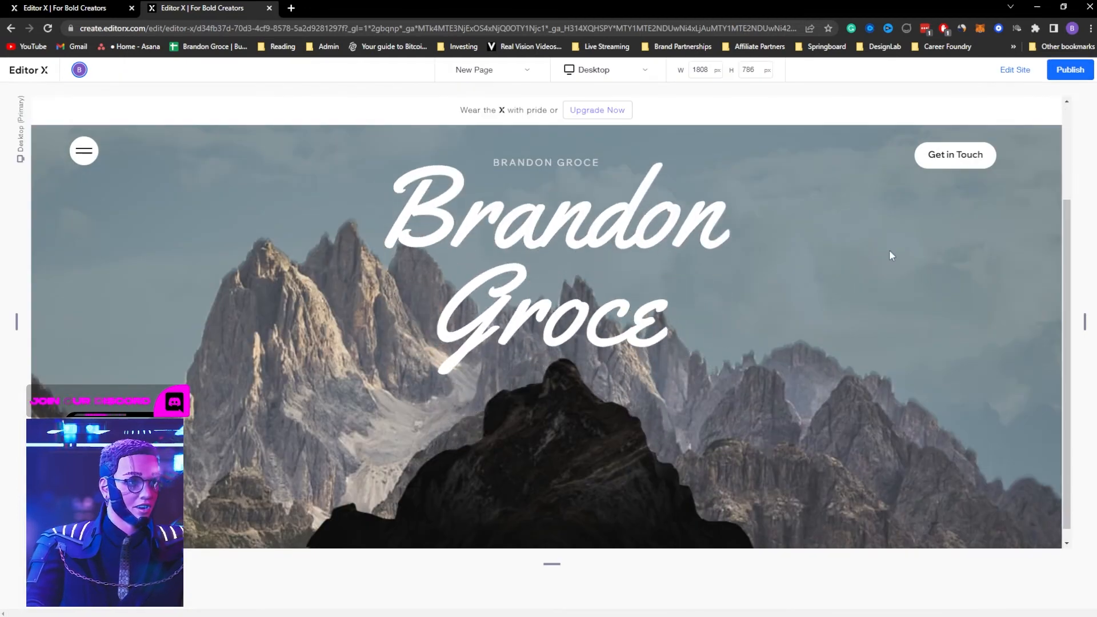
{"action": "scroll", "scroll_direction": "down", "scroll_amount": 3}
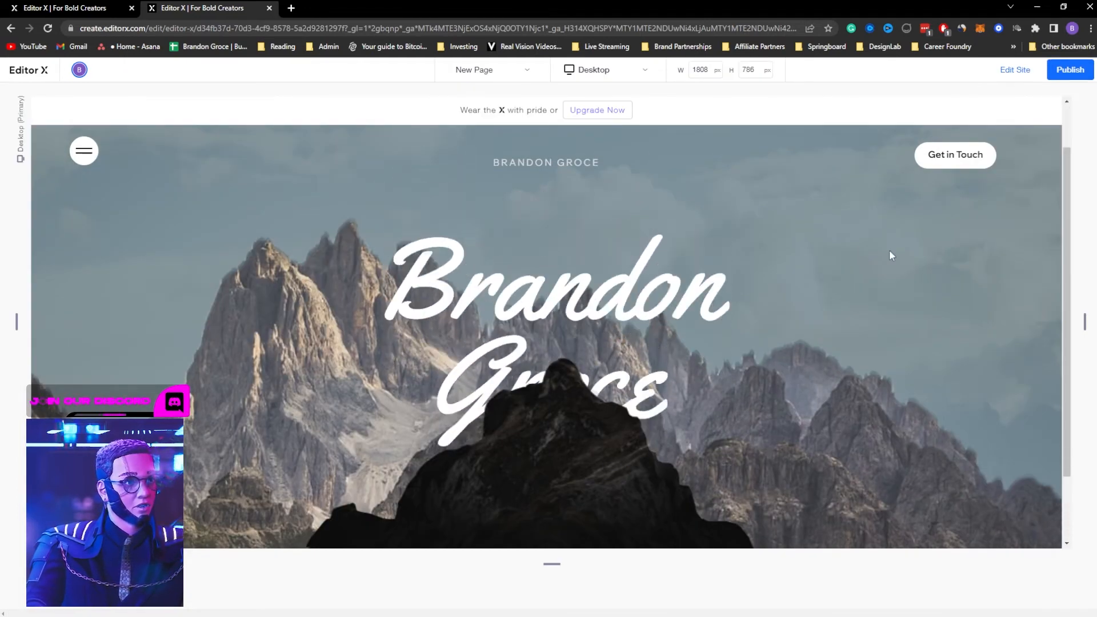
{"action": "left_click", "coordinate": [1069, 70]}
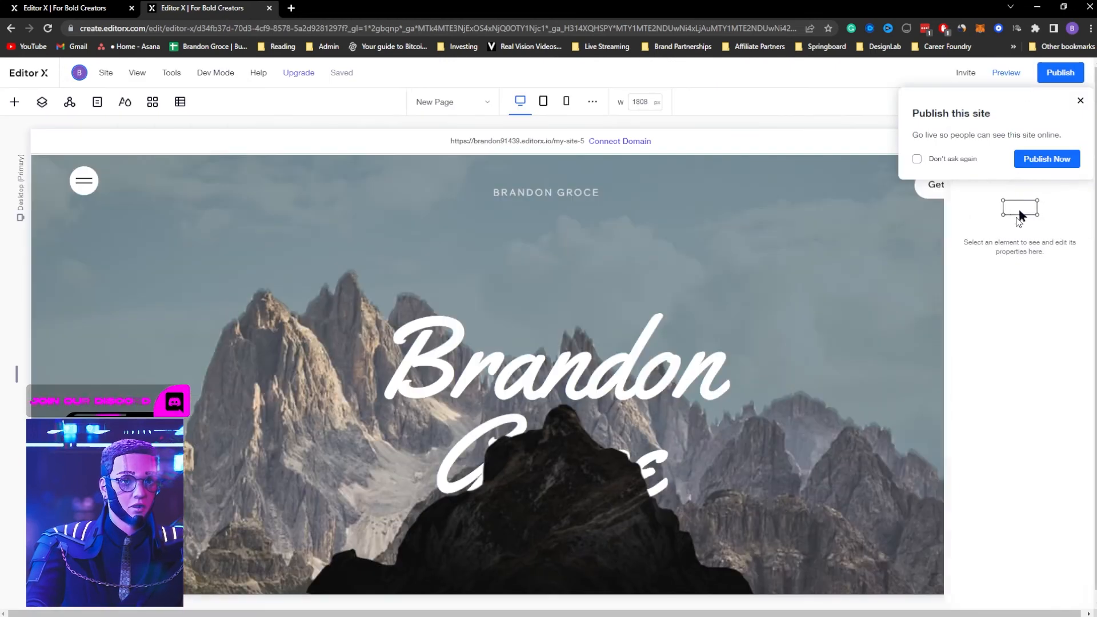
Step: Set the hero section height to 115 vh and preview the title tucking behind the mountain
{"action": "left_click", "coordinate": [1078, 100]}
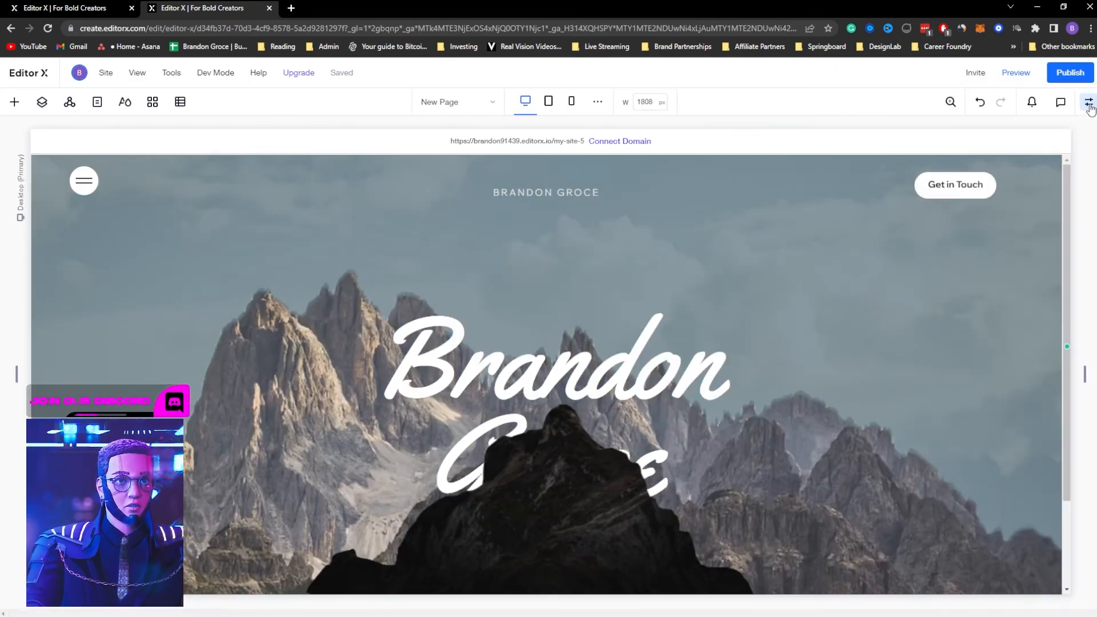
{"action": "left_click", "coordinate": [1089, 102]}
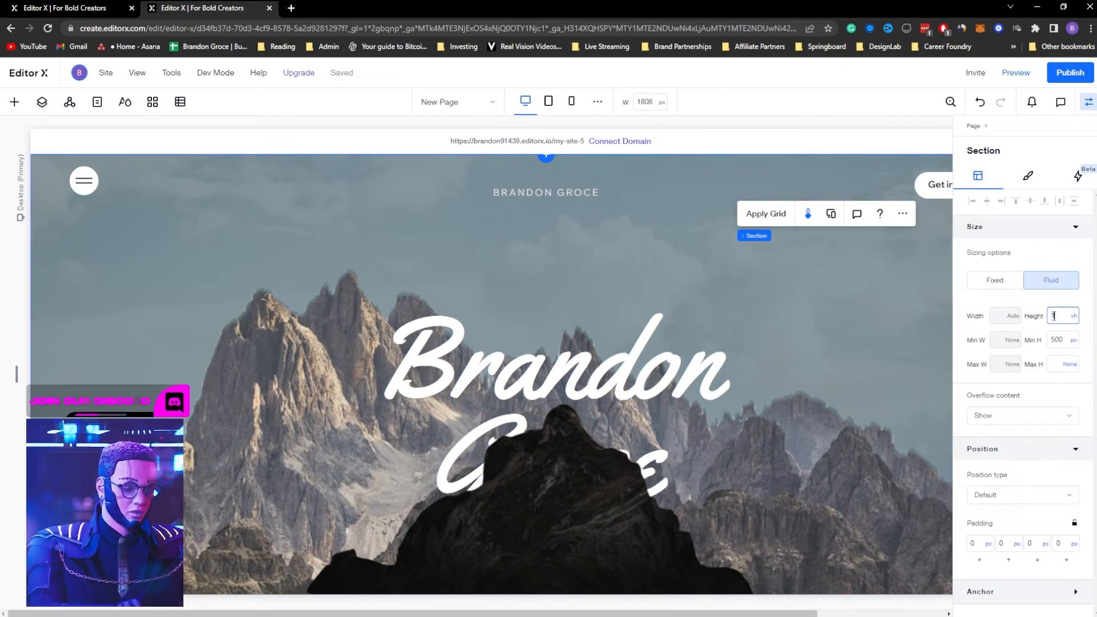
{"action": "type", "text": "115"}
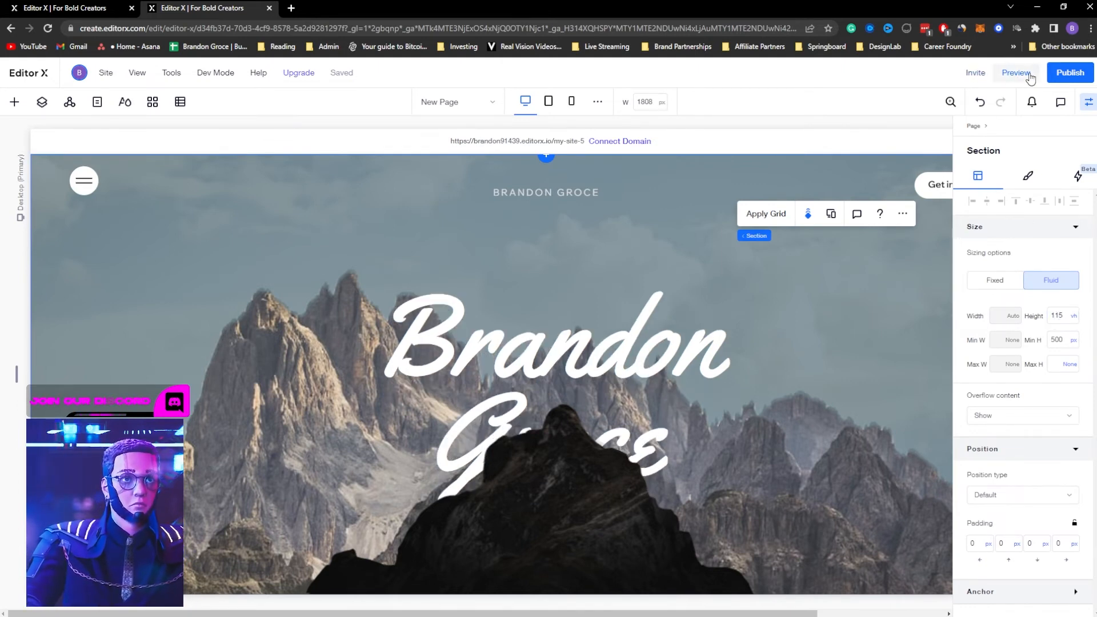
{"action": "left_click", "coordinate": [1014, 73]}
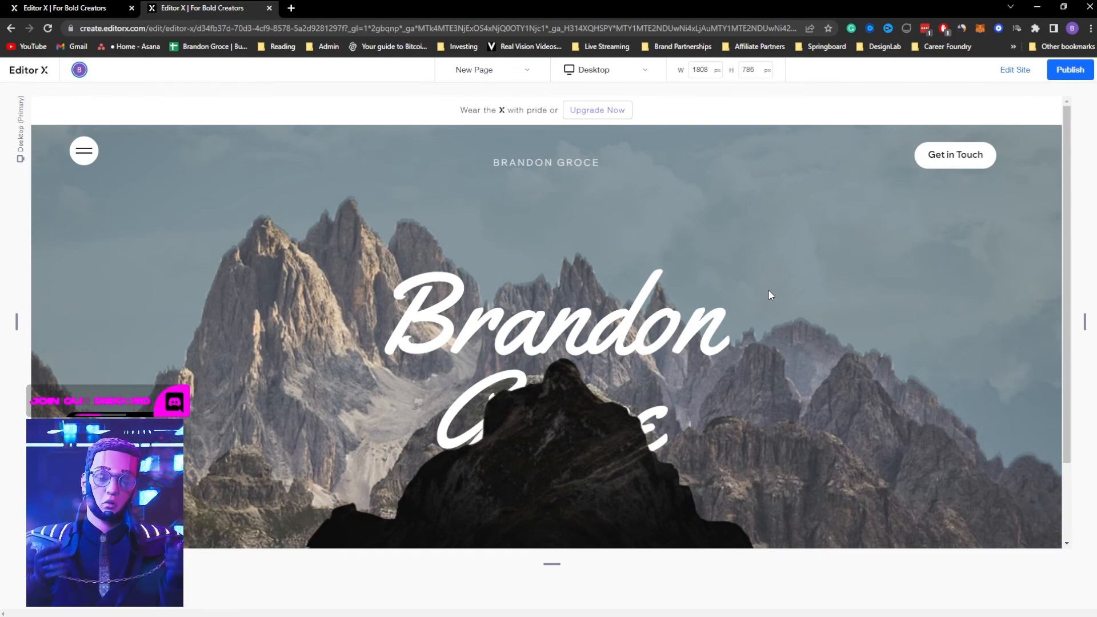
{"action": "mouse_move", "coordinate": [757, 275]}
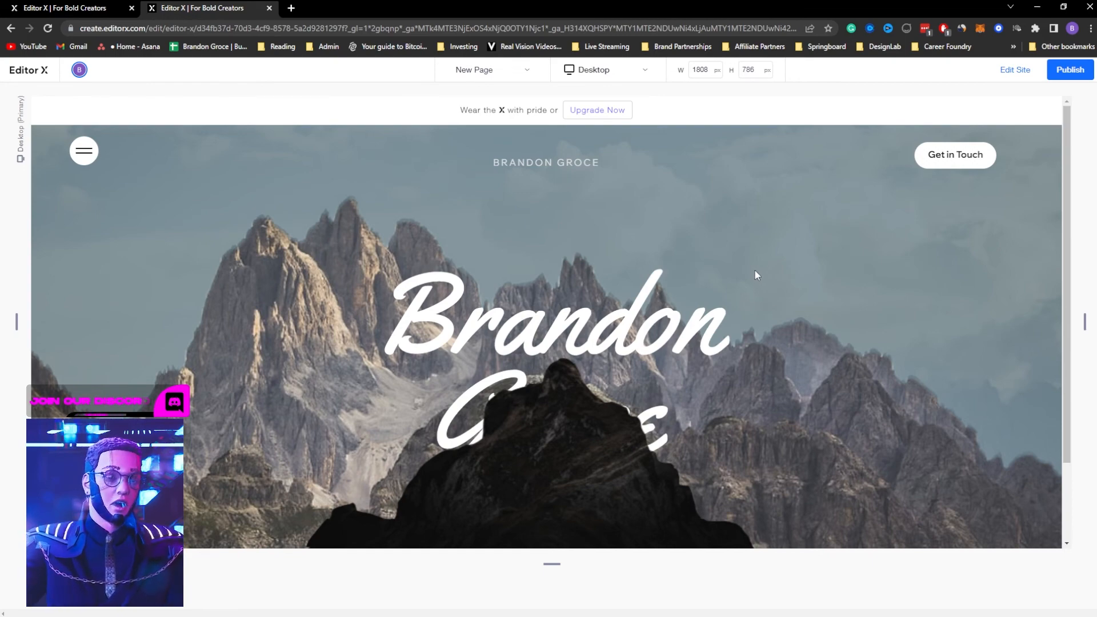